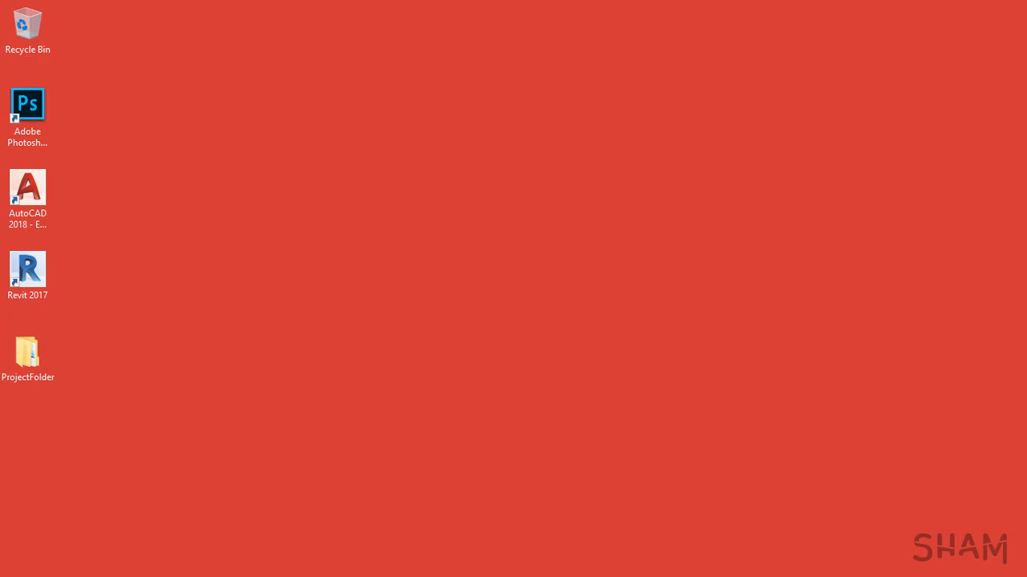
mouse_move(140, 110)
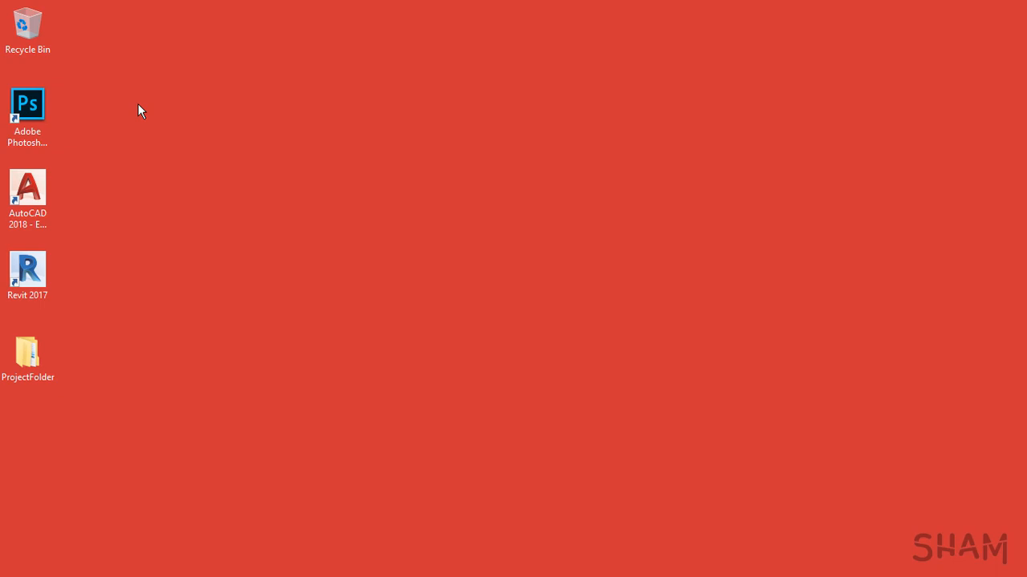
Launch Photoshop from the desktop shortcut and bring up the File menu on the empty workspace
double_click(27, 104)
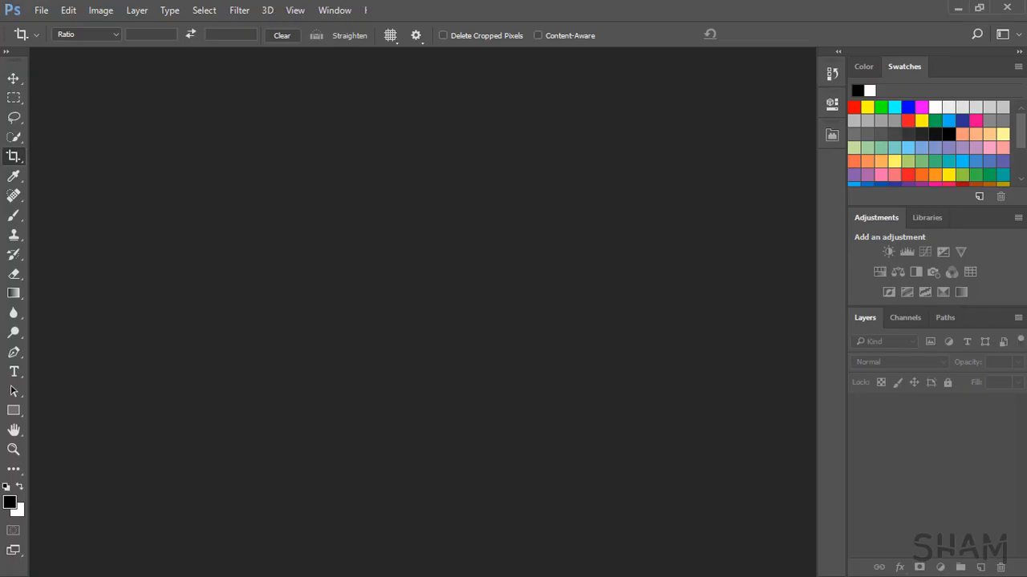
left_click(40, 10)
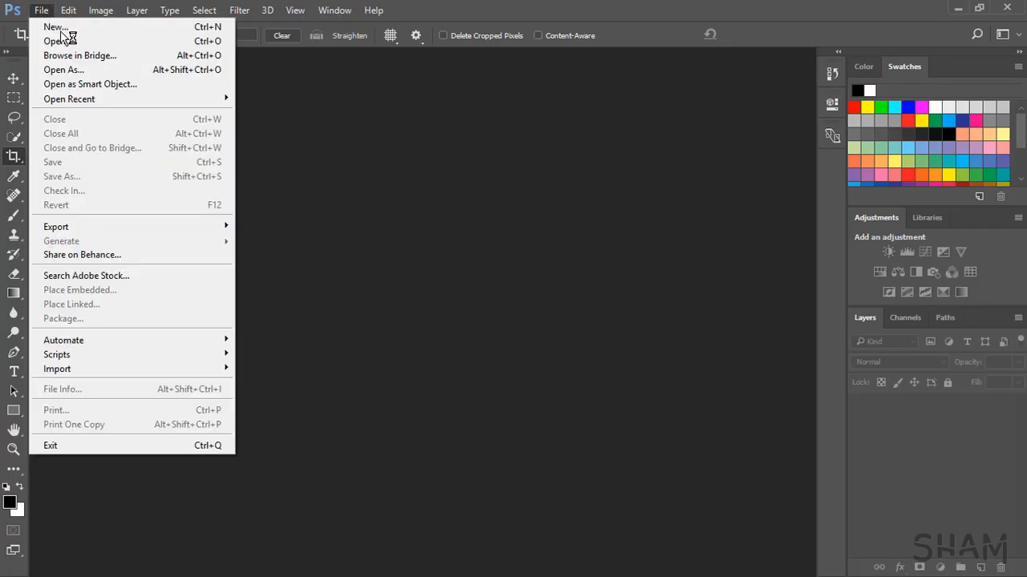
Open the blueprint scan '11 z178 p 1231 pa x8' from ProjectFolder > 00_Images > ARCHIVE
left_click(56, 41)
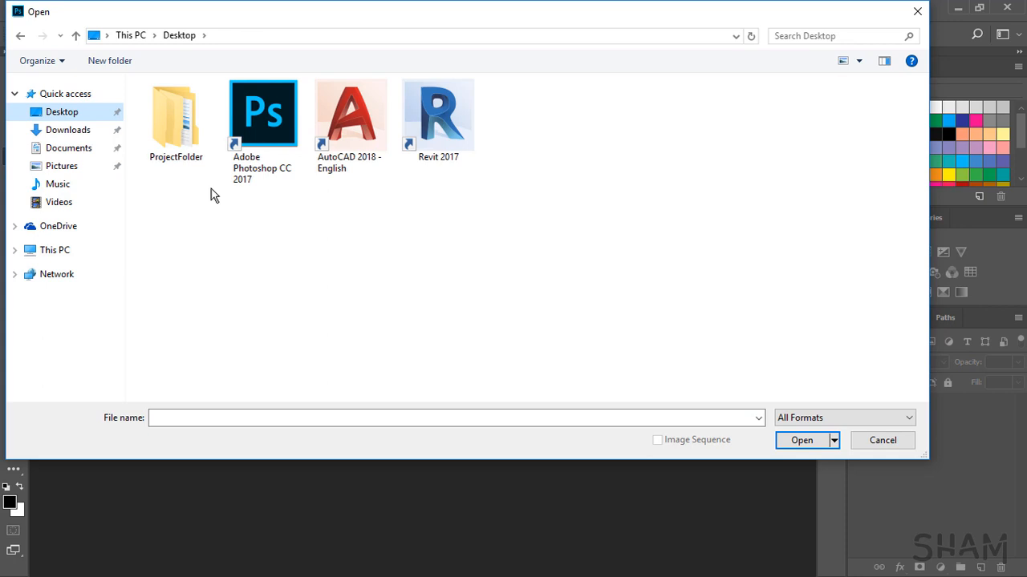
mouse_move(239, 334)
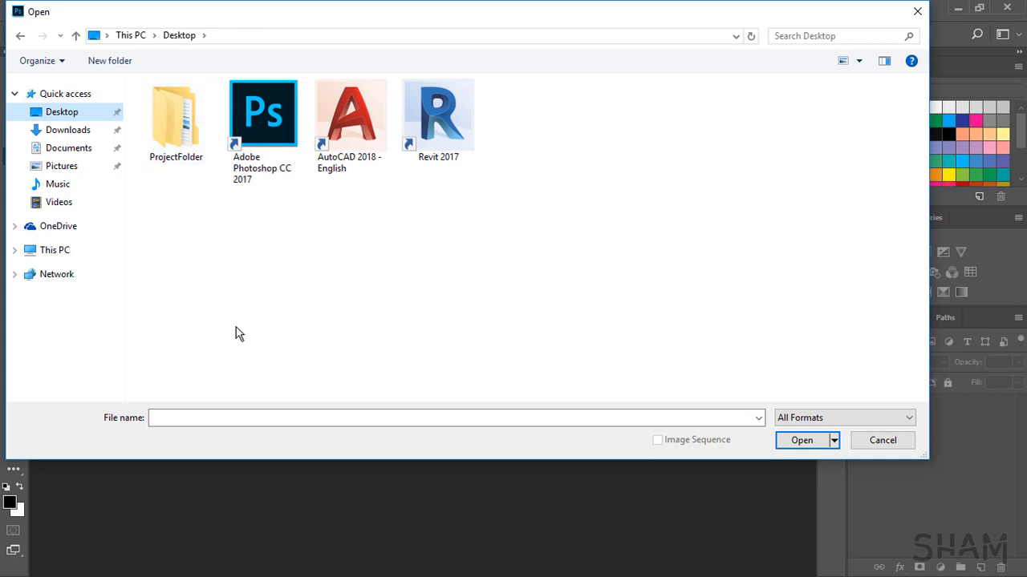
mouse_move(195, 174)
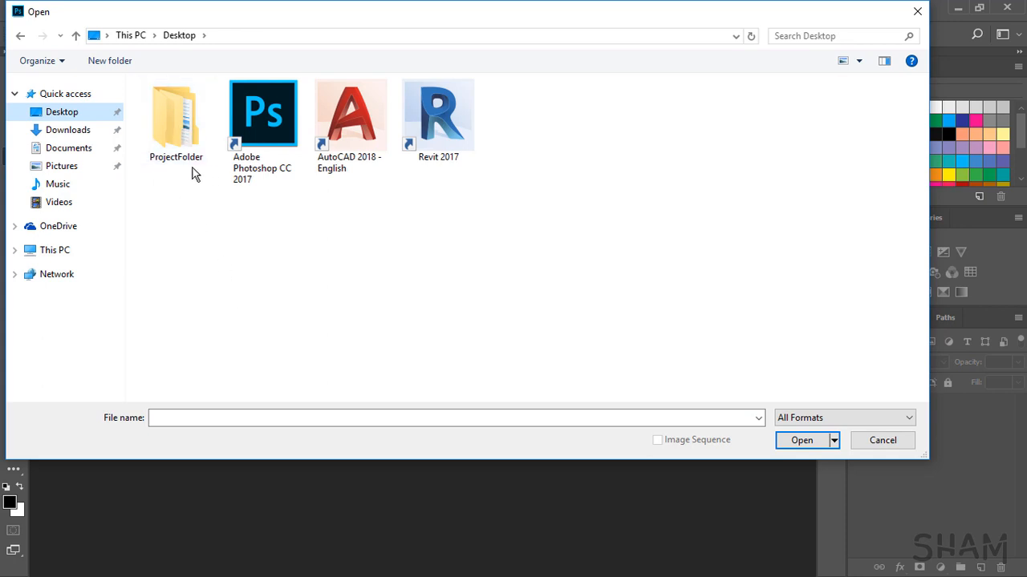
double_click(176, 112)
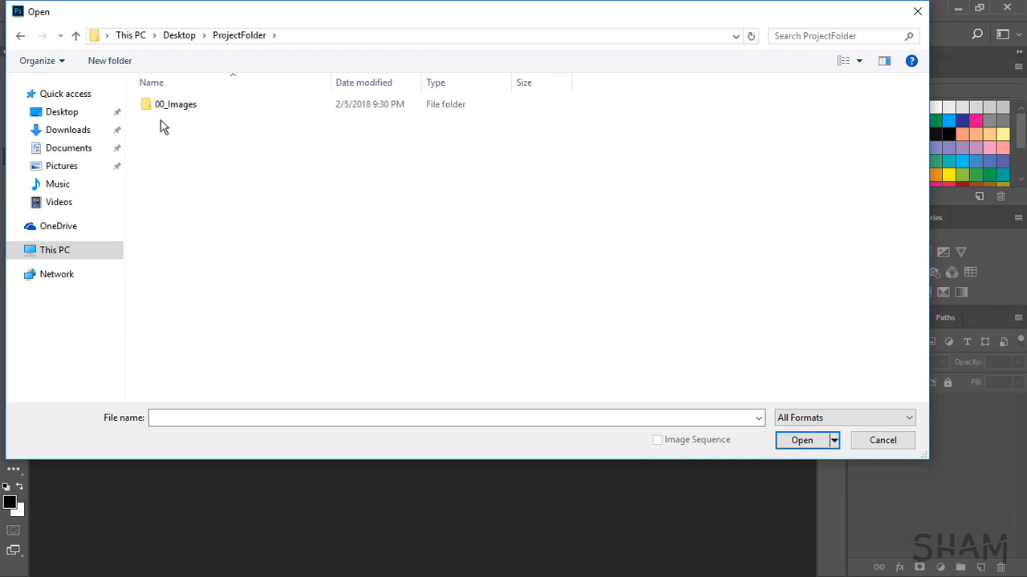
double_click(176, 103)
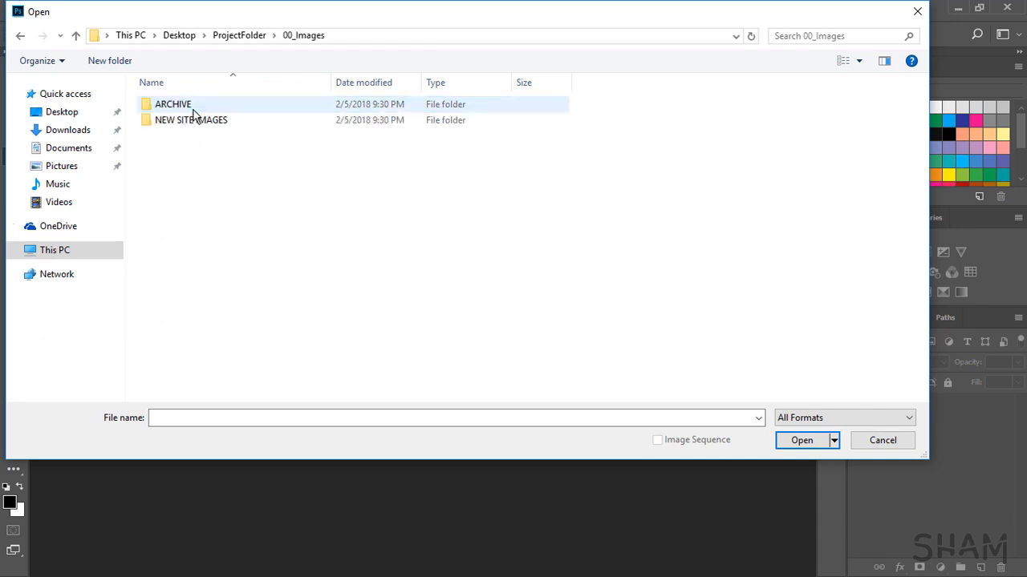
left_click(191, 119)
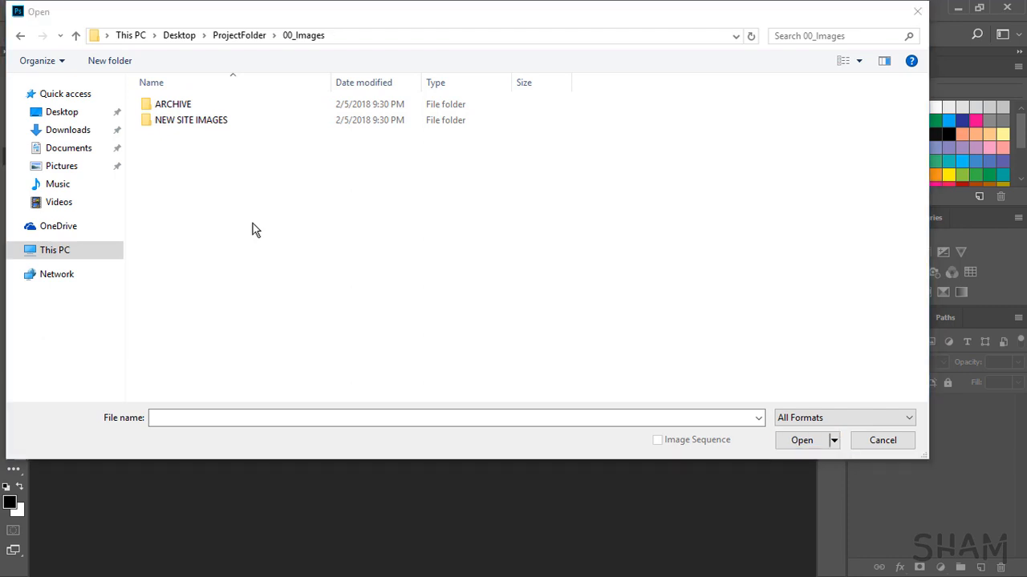
double_click(173, 103)
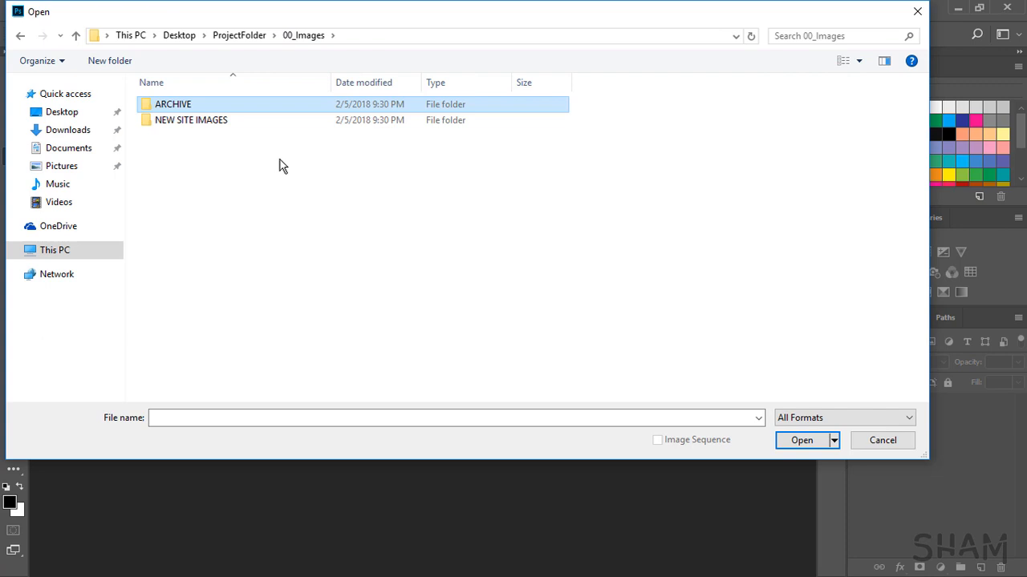
double_click(191, 119)
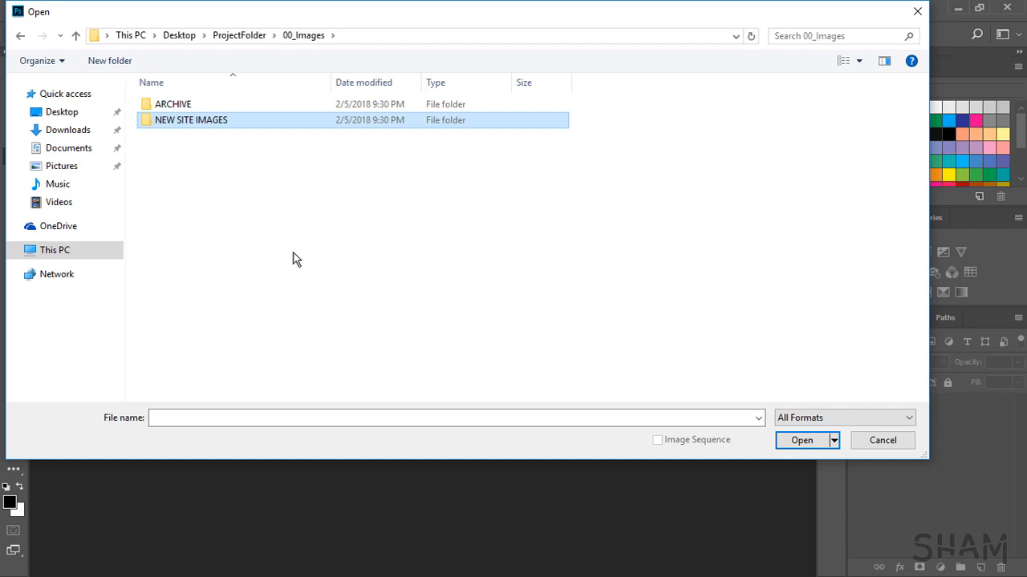
double_click(173, 104)
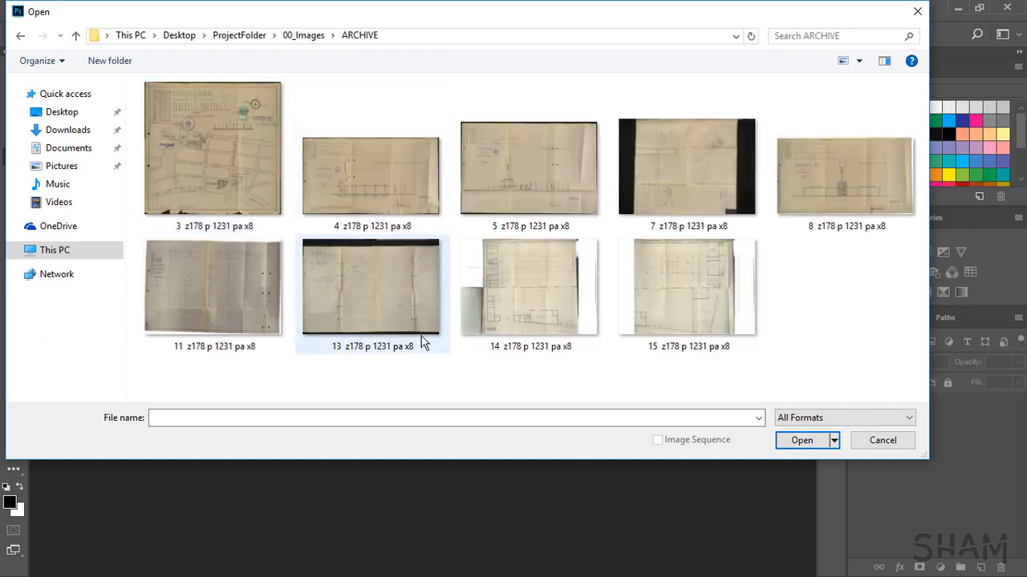
left_click(213, 287)
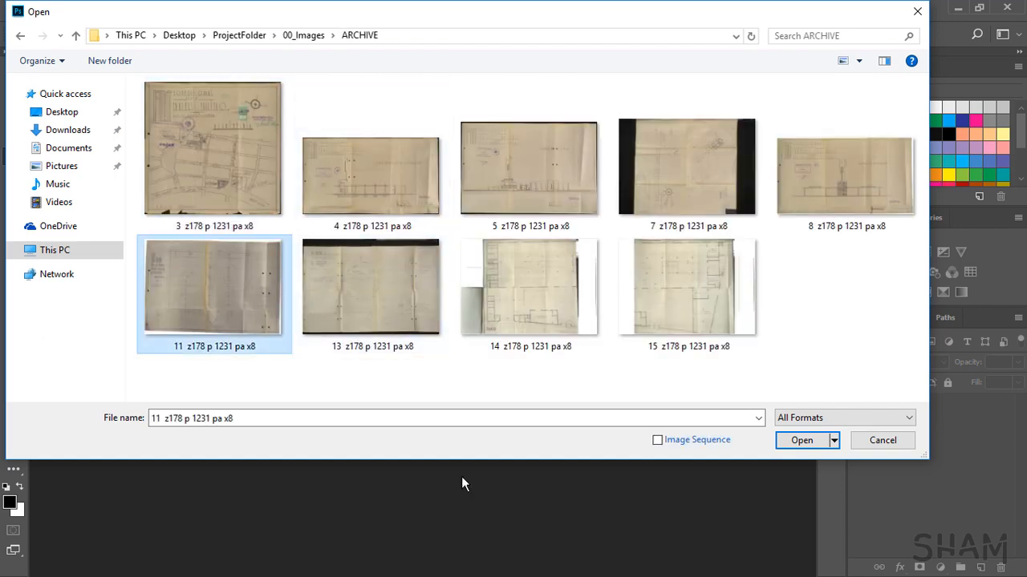
left_click(802, 439)
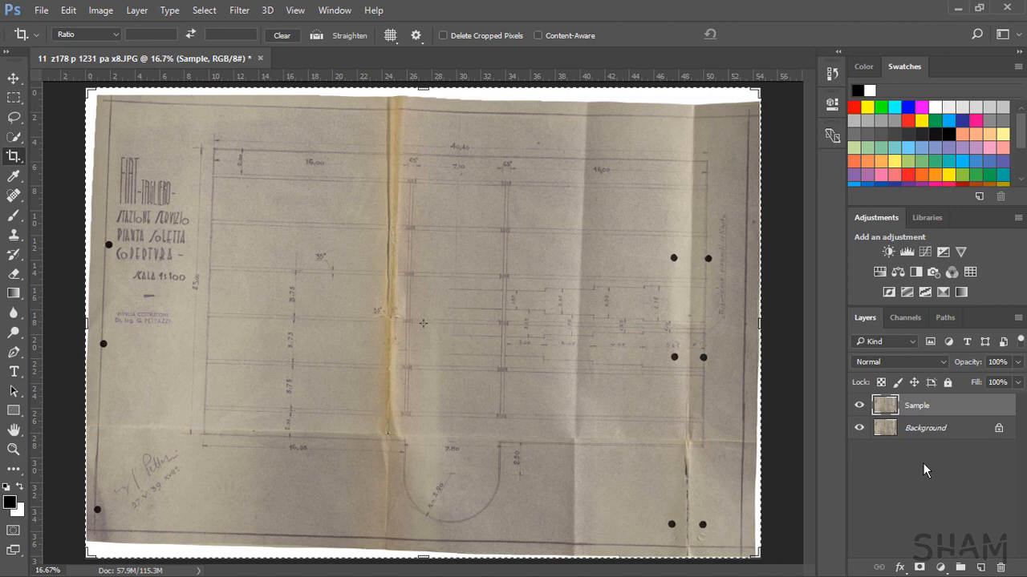
Hide the Background layer using its eye icon in the Layers panel
left_click(858, 428)
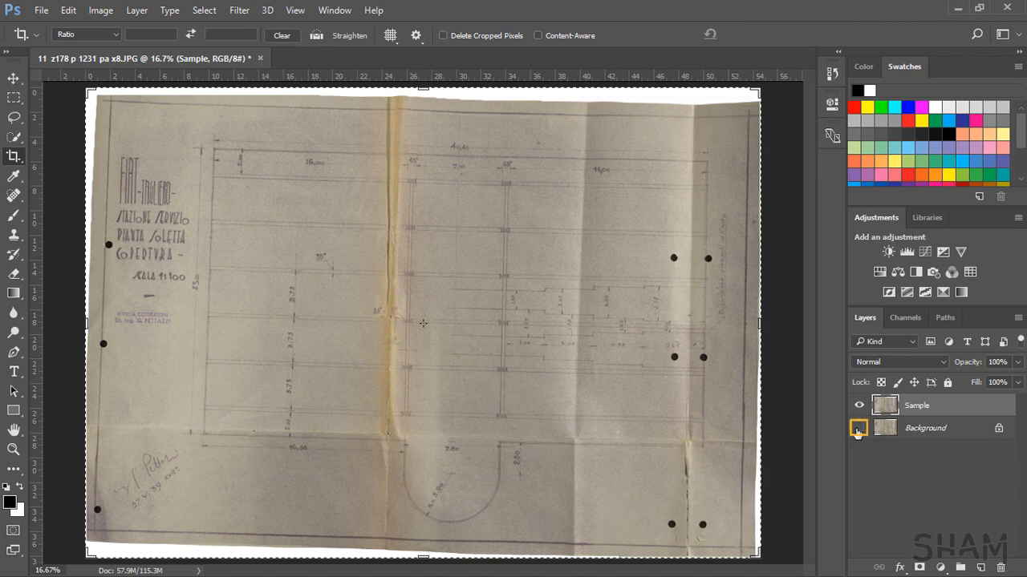
left_click(859, 427)
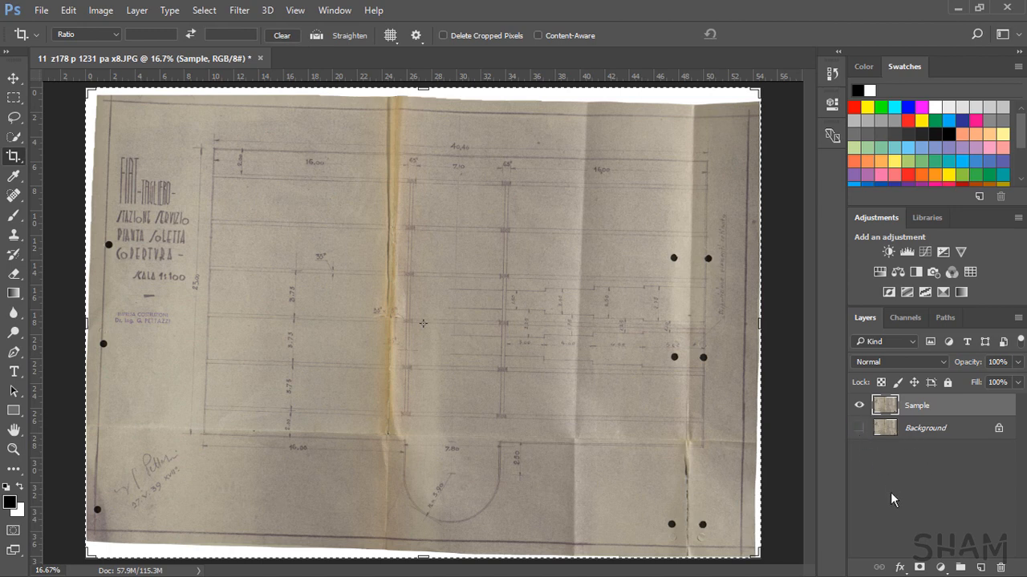
mouse_move(750, 217)
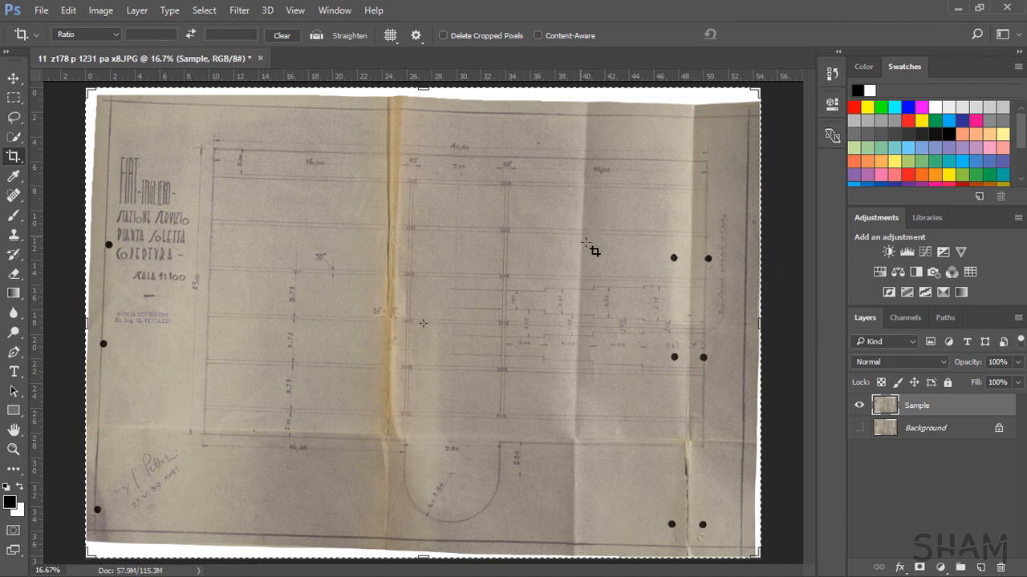
mouse_move(425, 168)
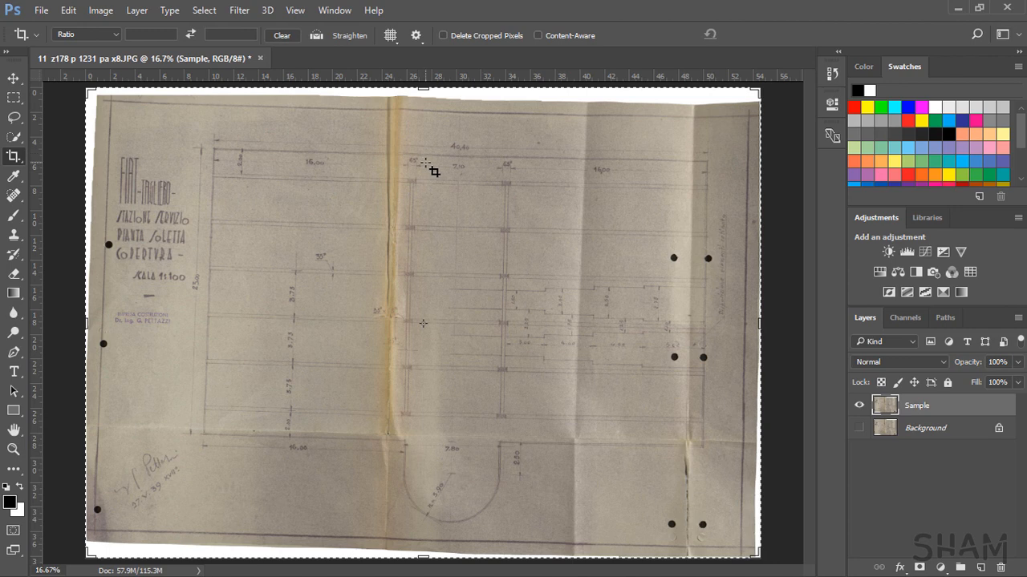
mouse_move(223, 293)
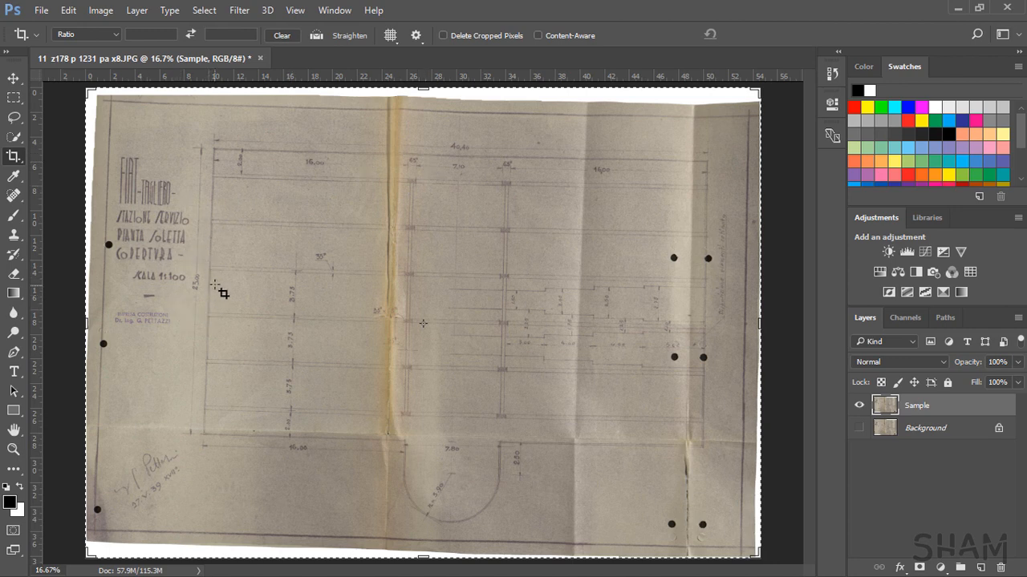
mouse_move(330, 212)
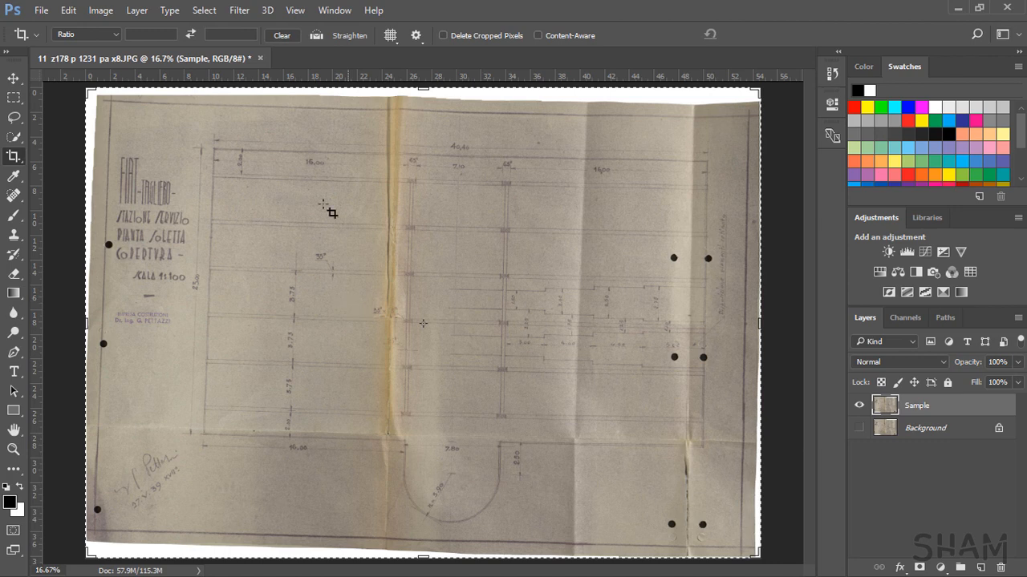
Fit the rectangular crop to the drawing border, rotate it to level the blueprint, and commit
left_click(14, 156)
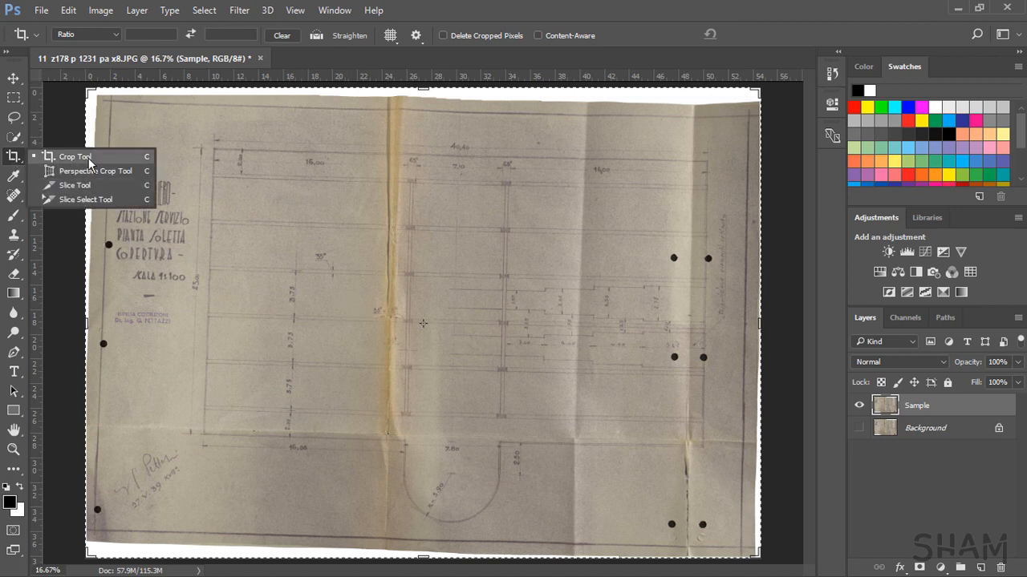
left_click(74, 157)
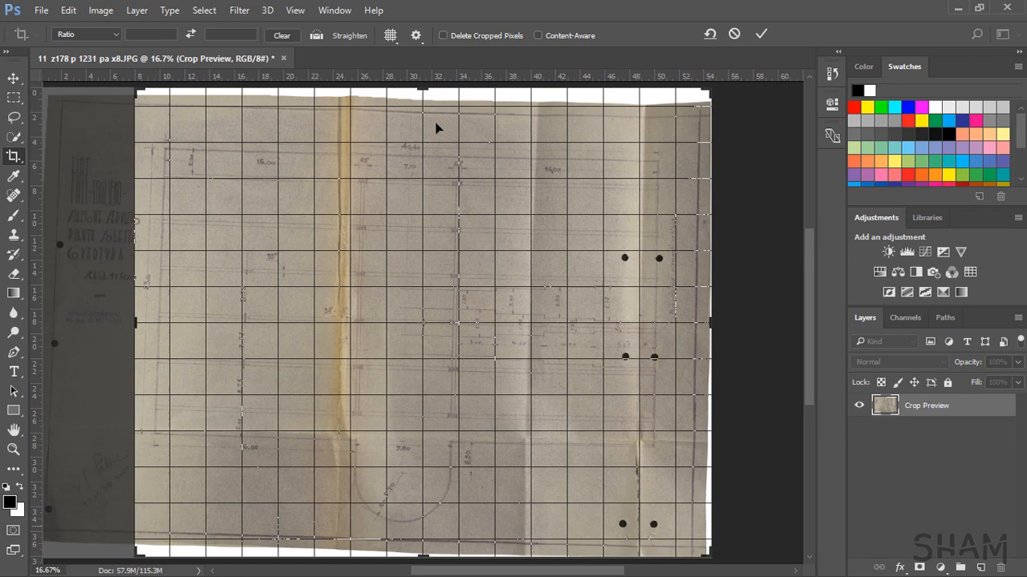
left_click_drag(422, 103, 422, 110)
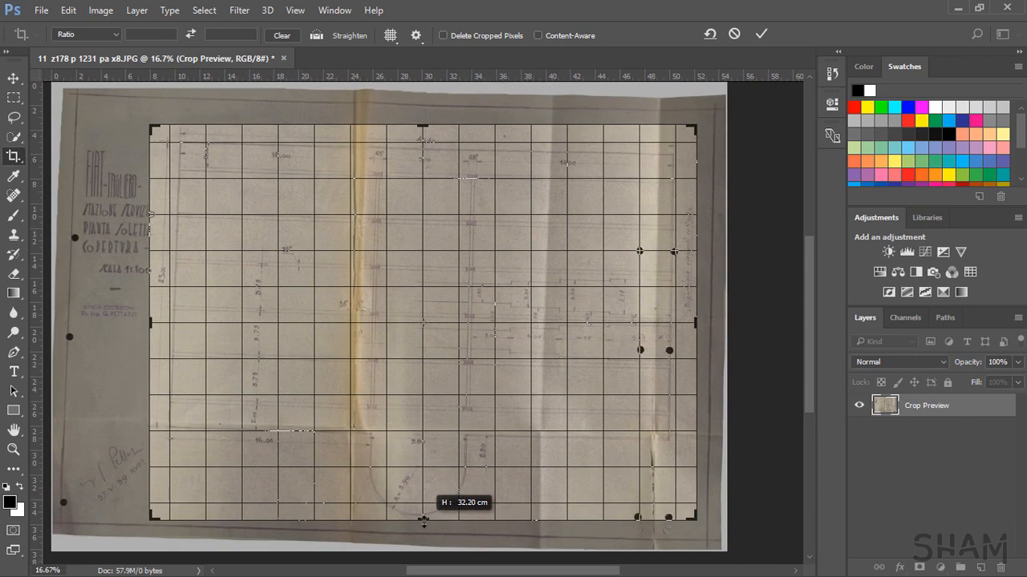
left_click_drag(425, 523, 425, 527)
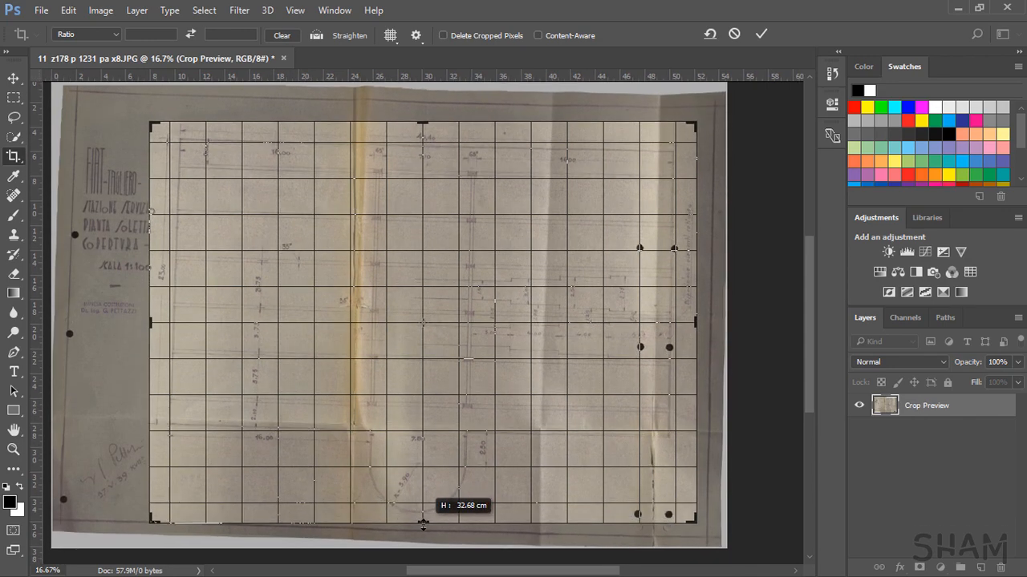
left_click_drag(698, 120, 705, 116)
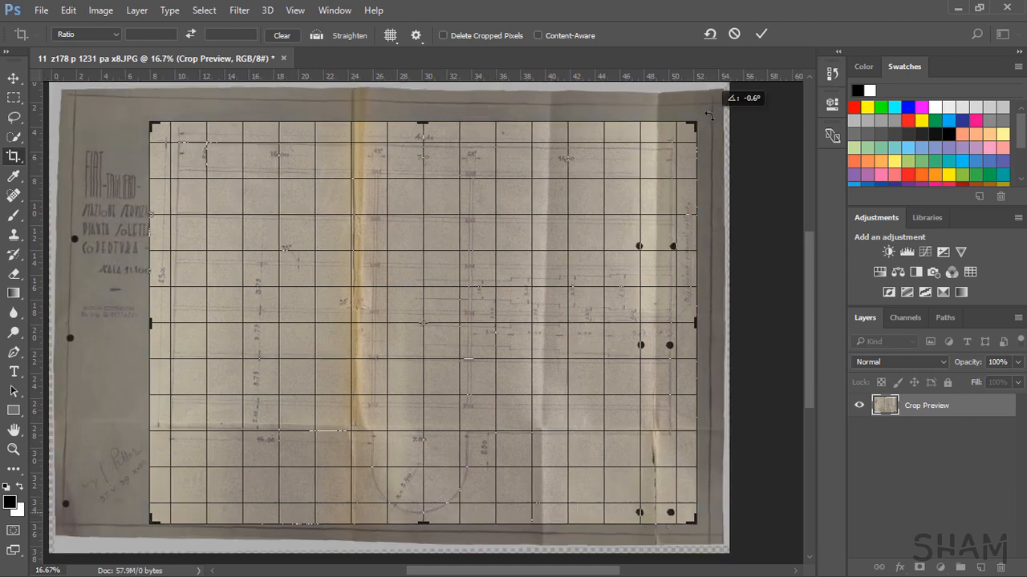
left_click_drag(709, 114, 707, 110)
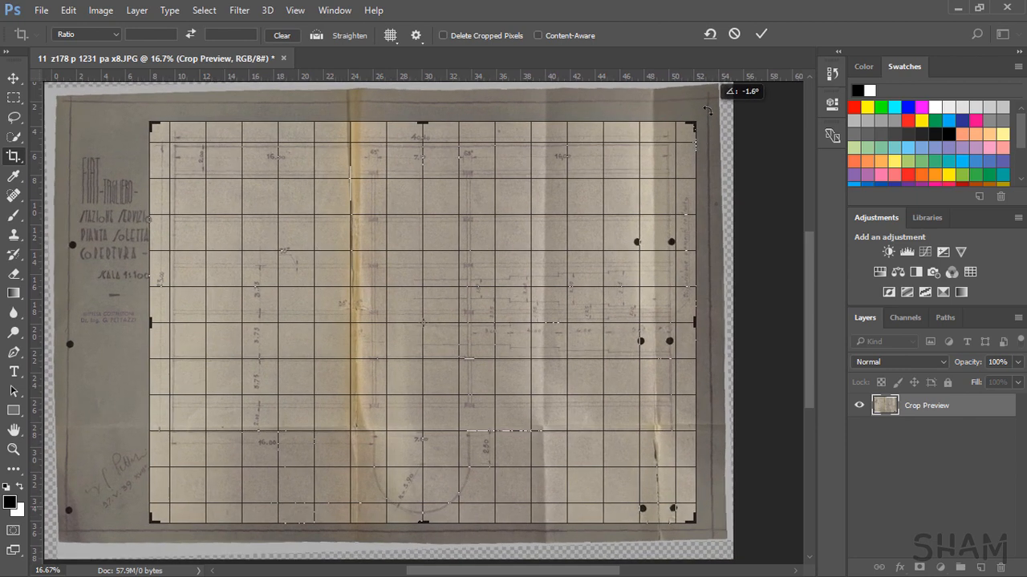
left_click(391, 35)
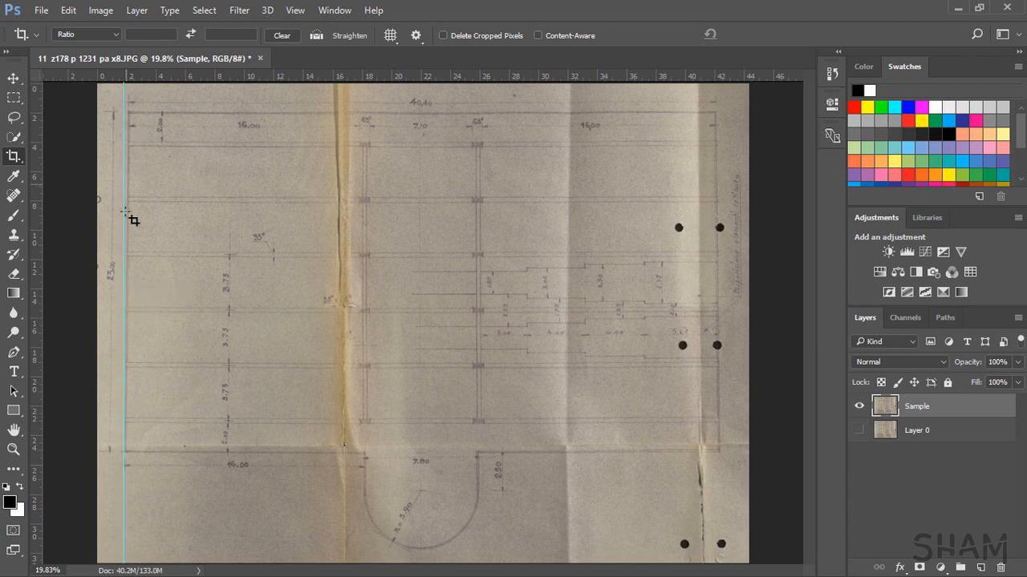
mouse_move(310, 56)
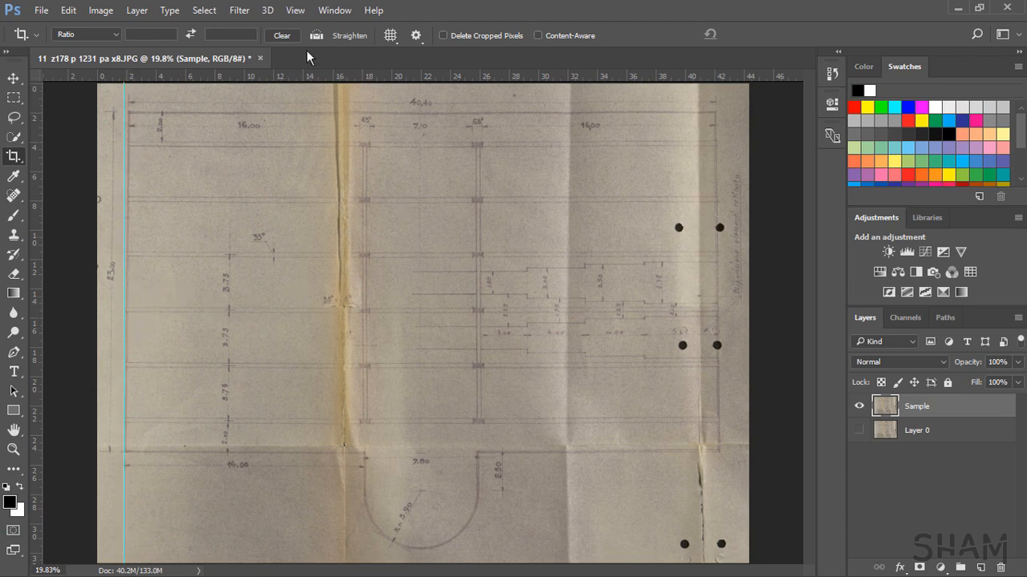
left_click(295, 10)
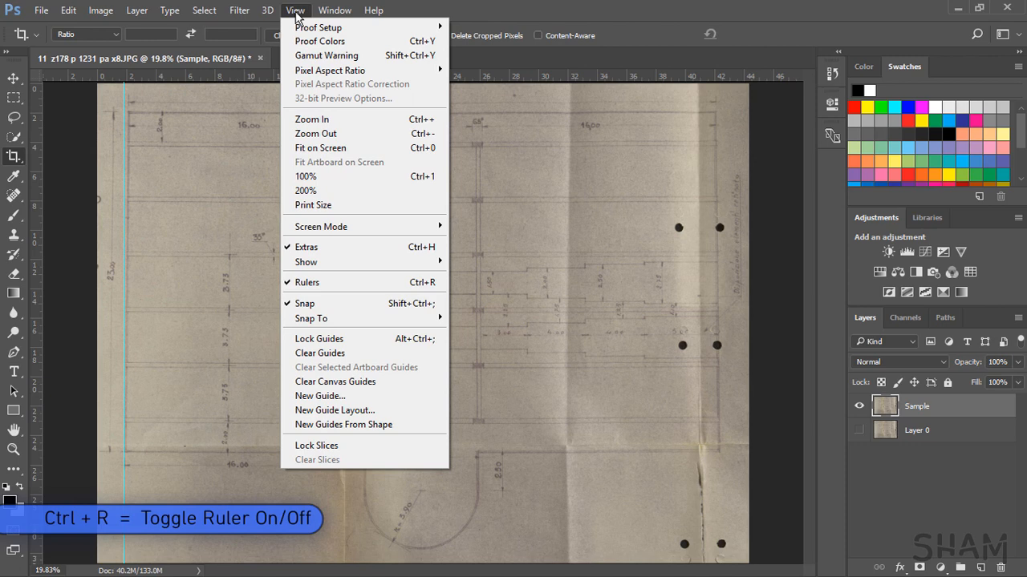
mouse_move(320, 282)
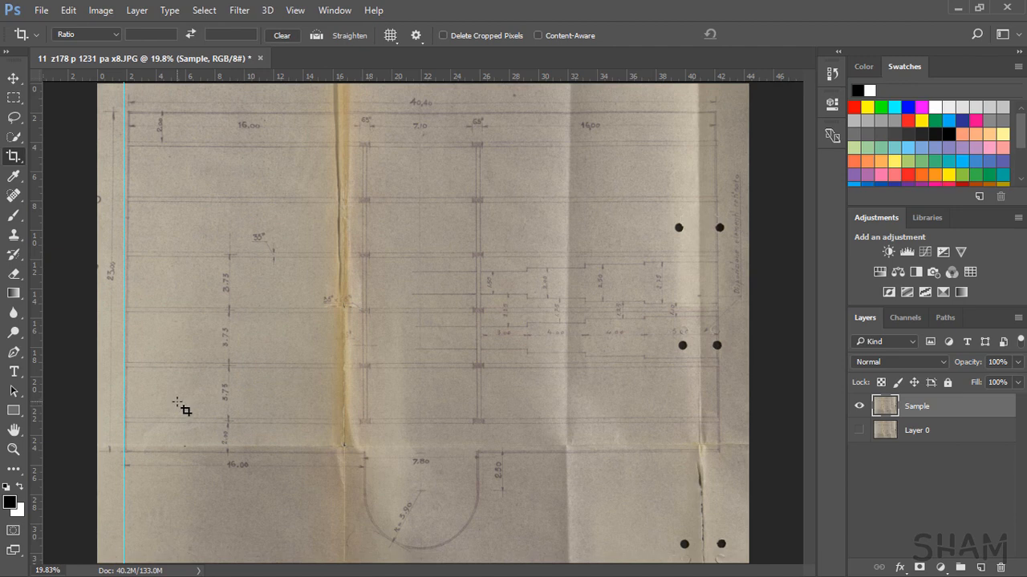
key("ctrl+t")
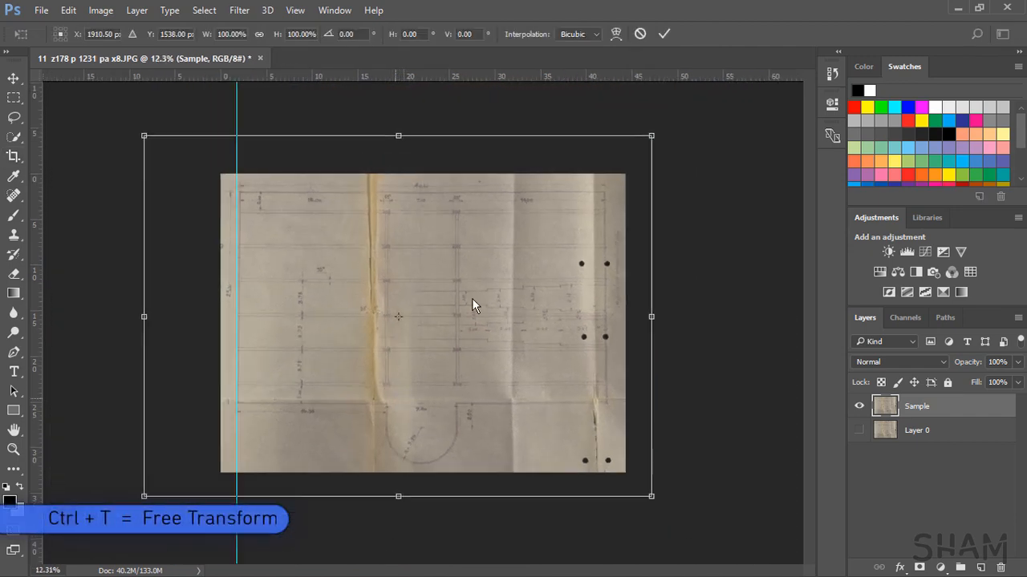
Switch the transform to Distort and drag the top-left corner to straighten the left edge
right_click(473, 305)
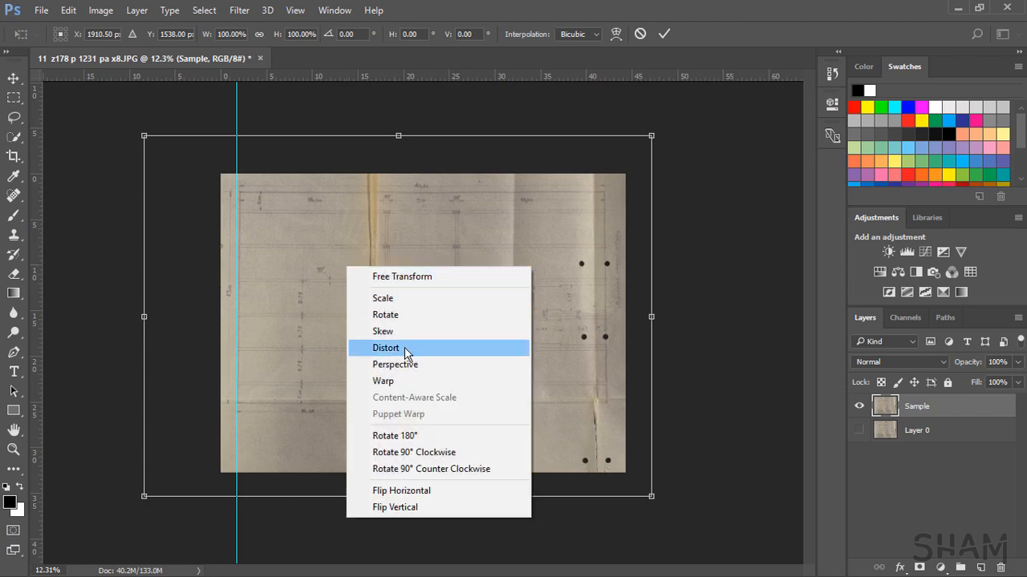
left_click(386, 347)
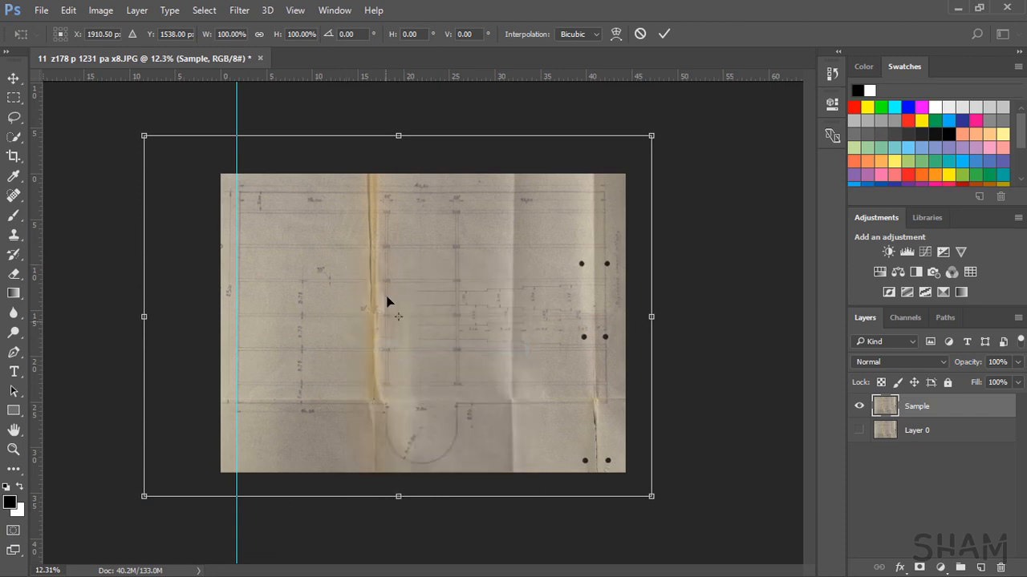
left_click(68, 9)
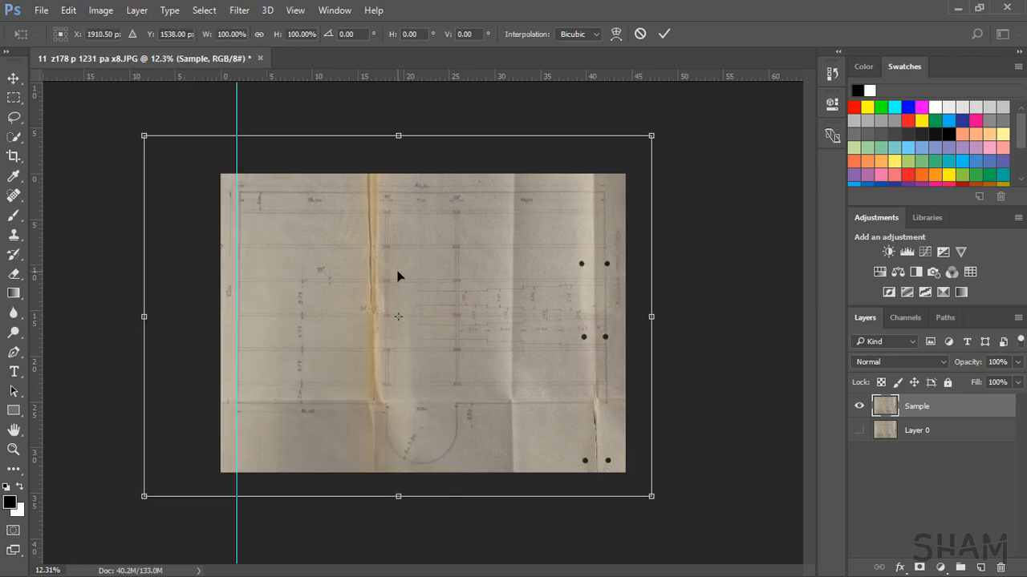
mouse_move(145, 136)
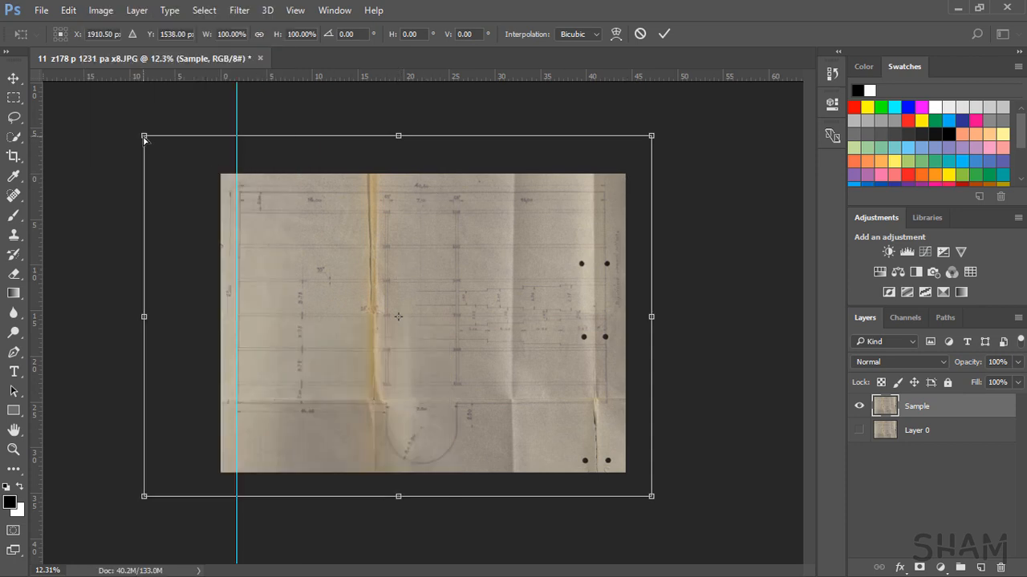
left_click_drag(144, 137, 143, 140)
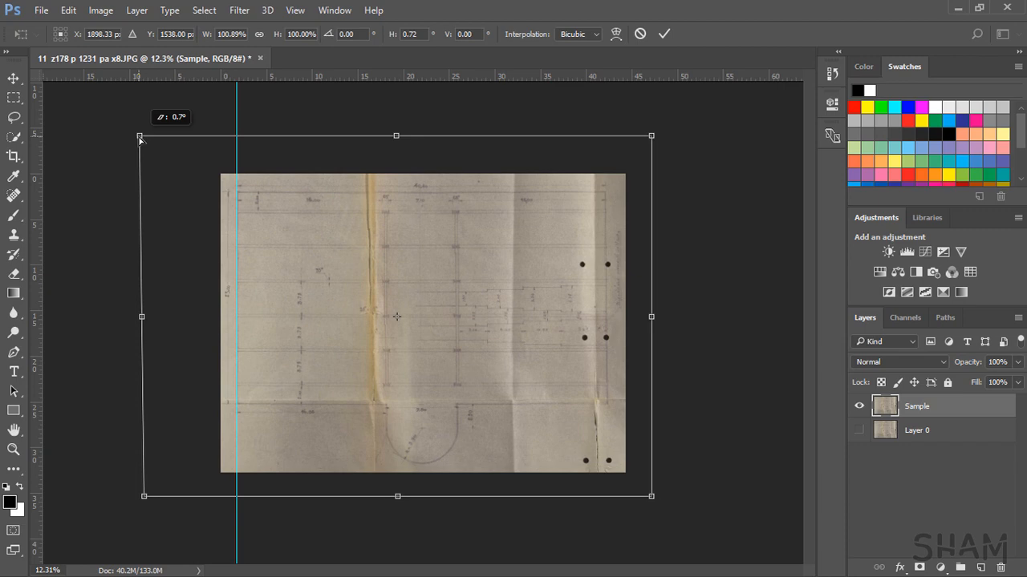
left_click_drag(140, 136, 139, 139)
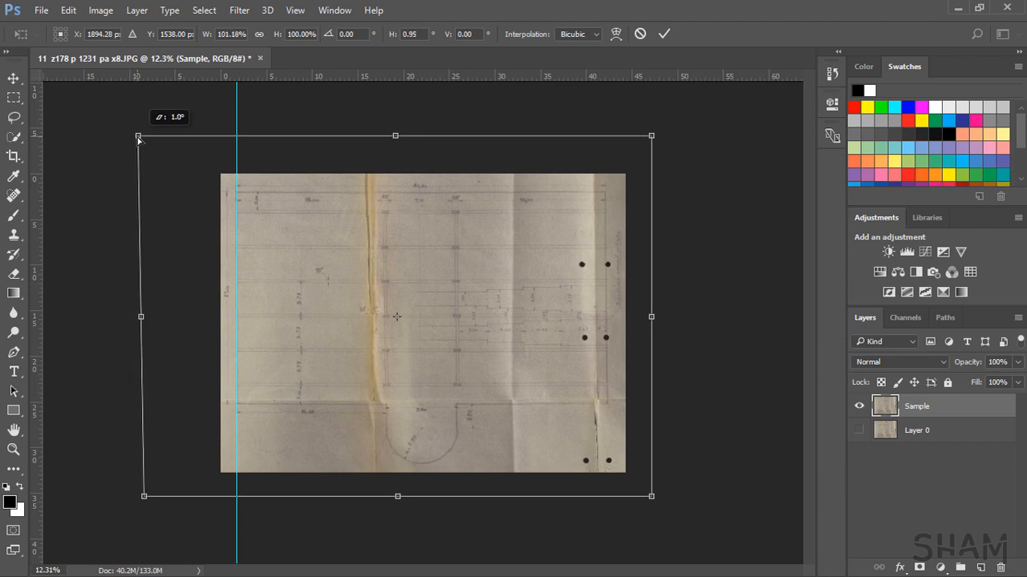
mouse_move(42, 232)
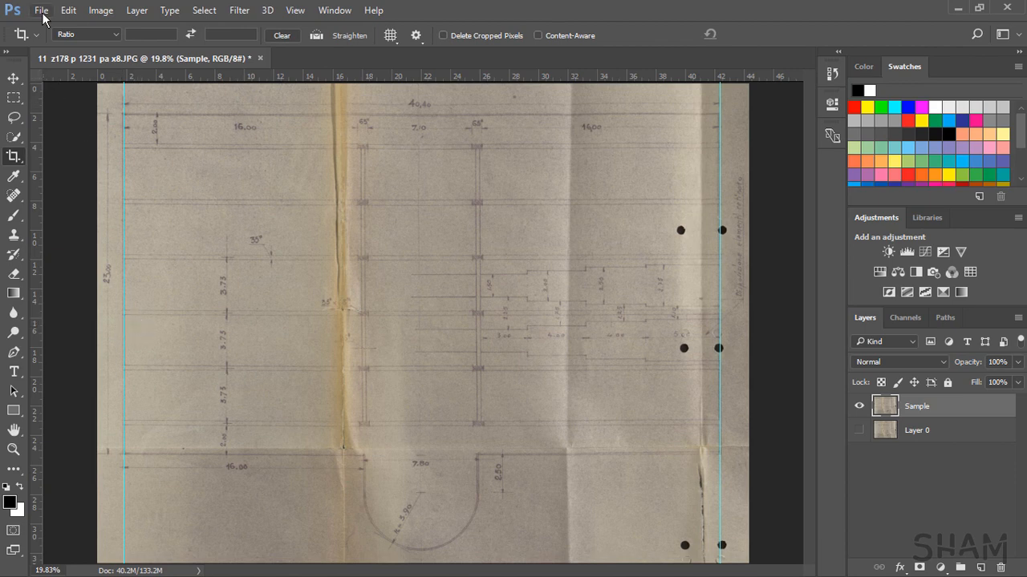
Open the DSC_0011 site photo from the NEW SITE IMAGES folder
left_click(41, 9)
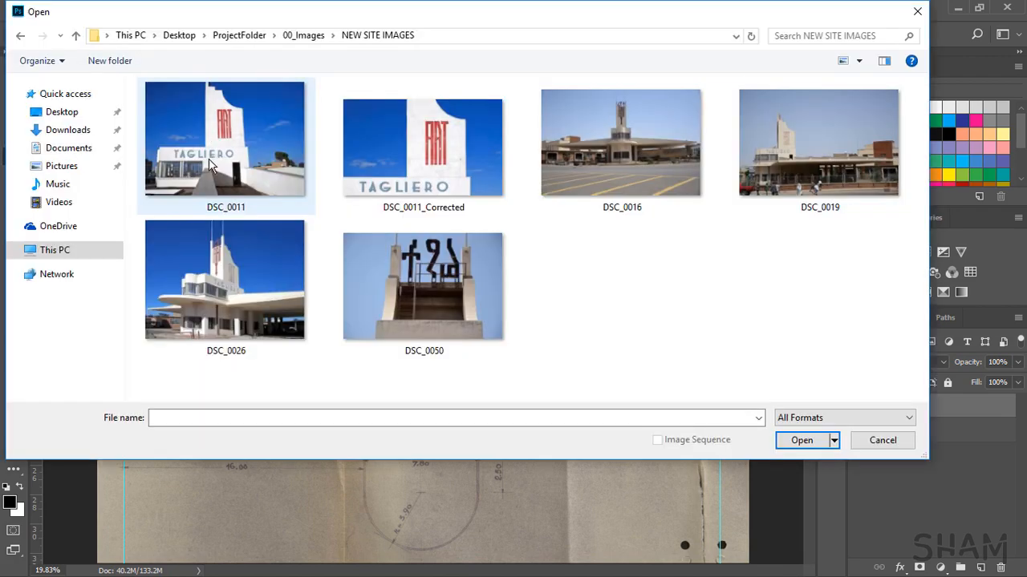
left_click(225, 138)
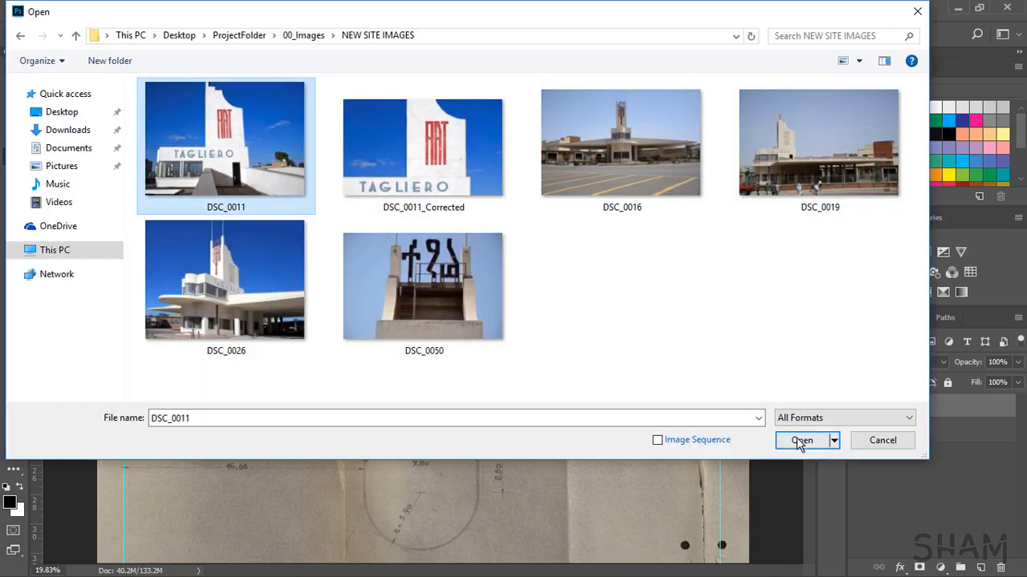
left_click(801, 440)
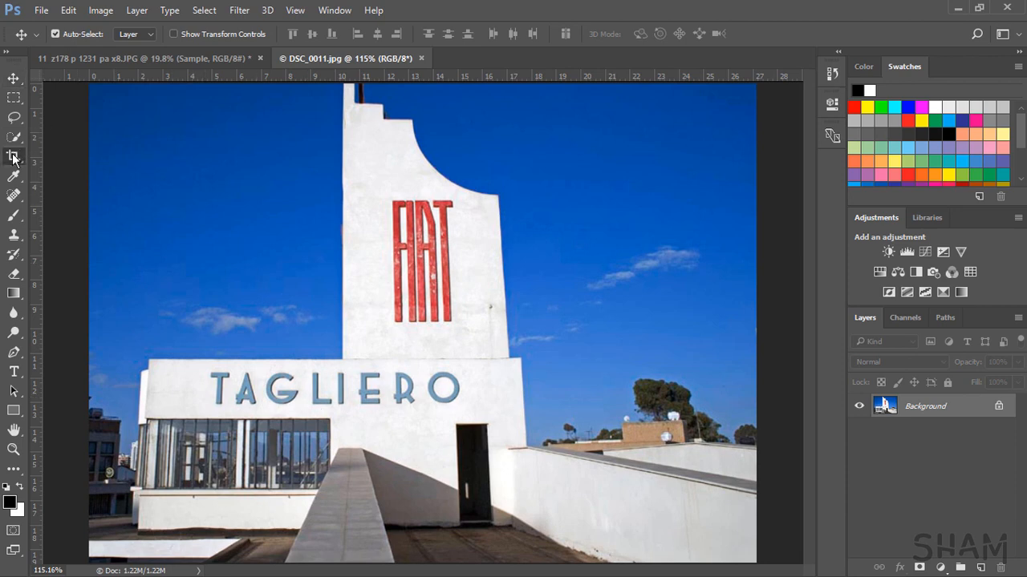
Select the Perspective Crop Tool from the crop tool group
left_click(14, 157)
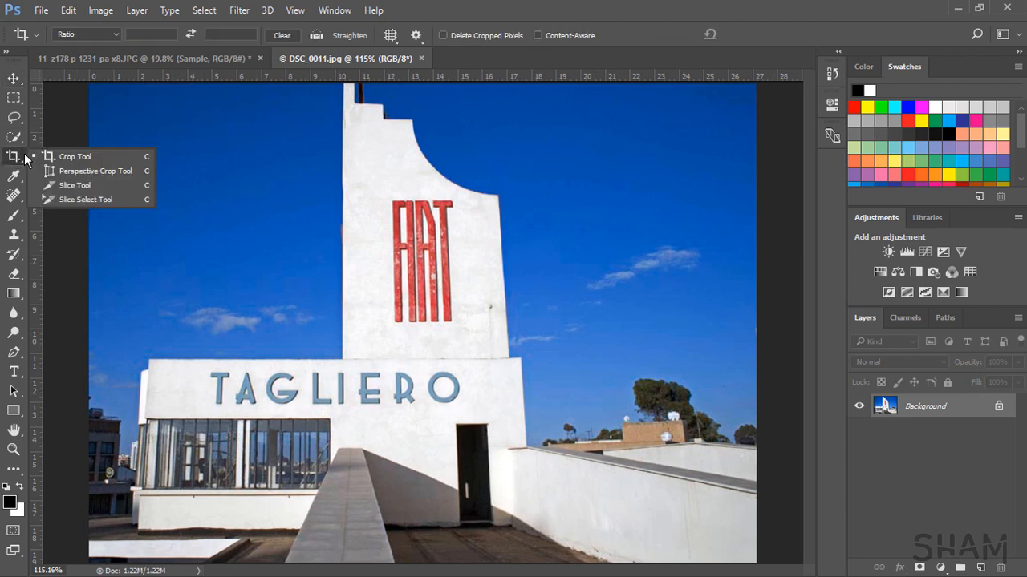
mouse_move(95, 170)
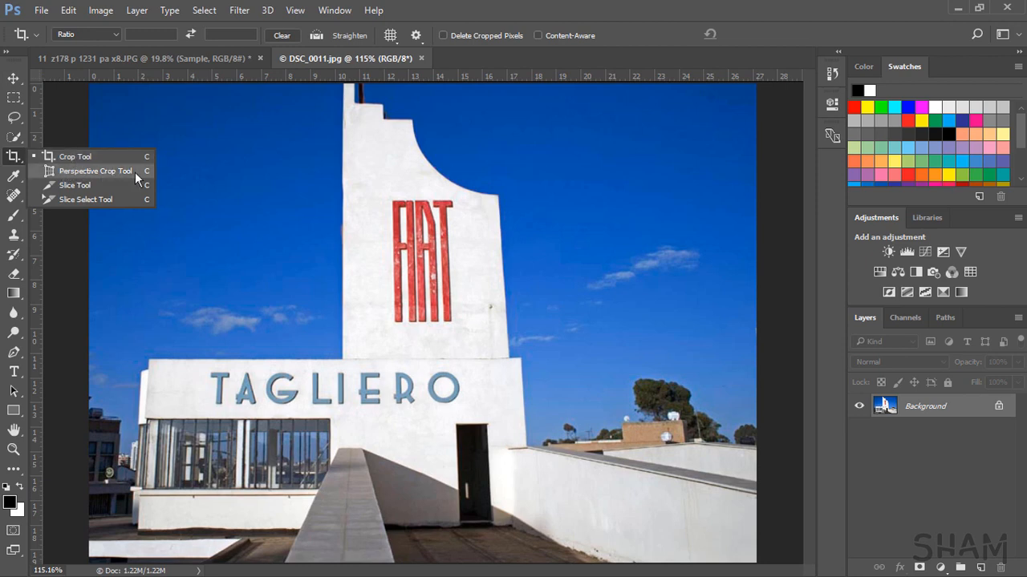
left_click(95, 171)
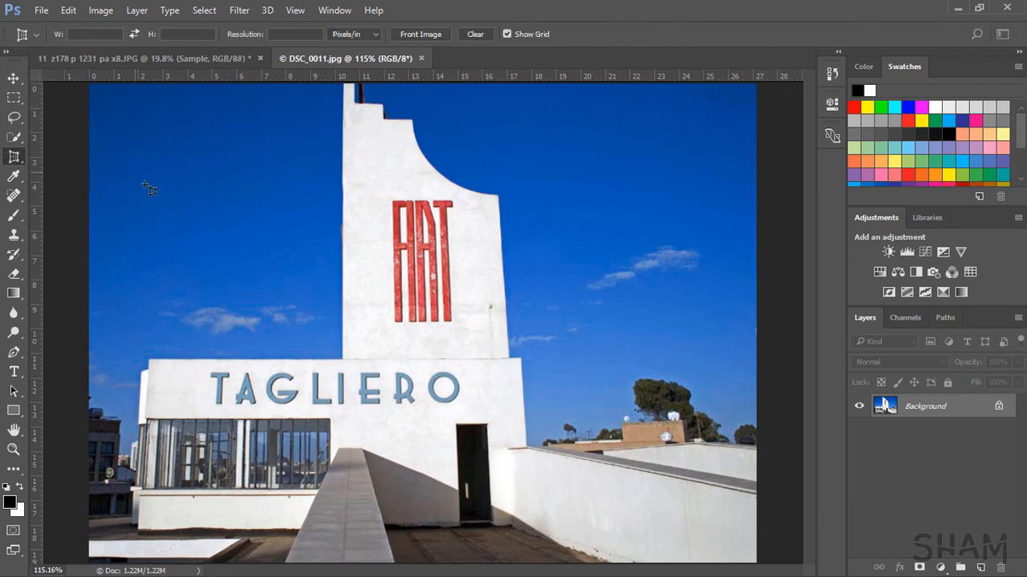
mouse_move(375, 336)
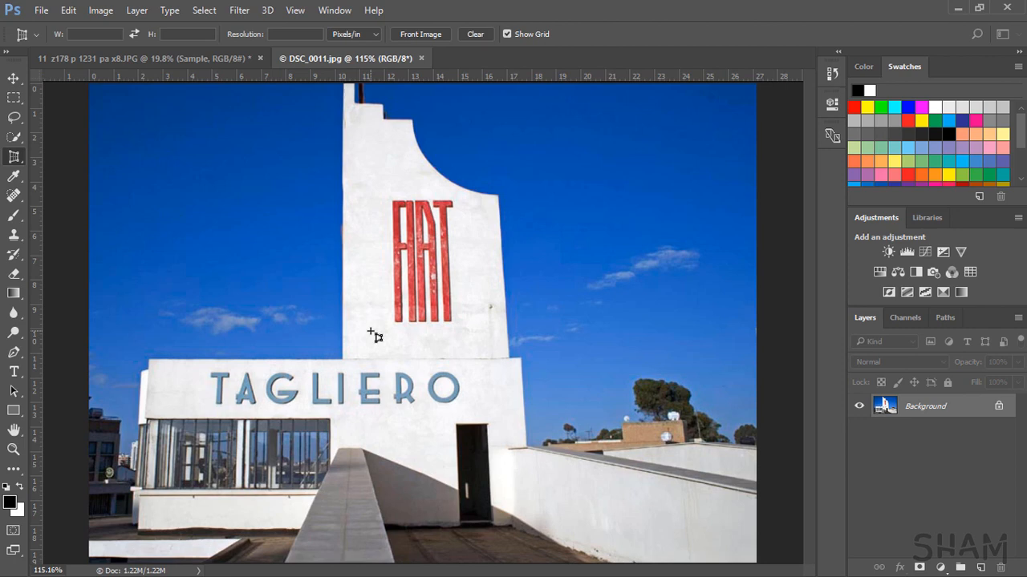
mouse_move(405, 269)
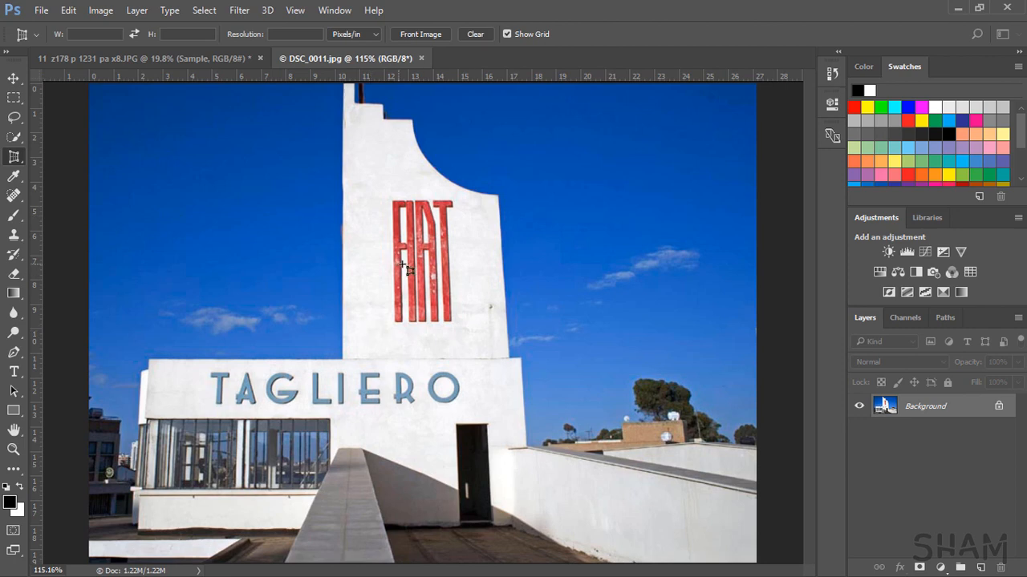
mouse_move(217, 249)
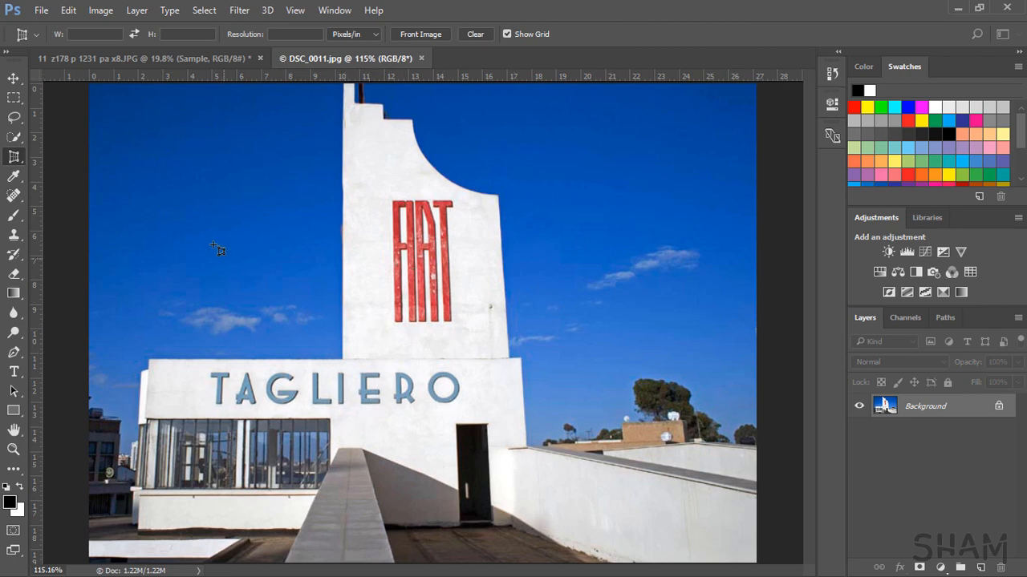
mouse_move(178, 173)
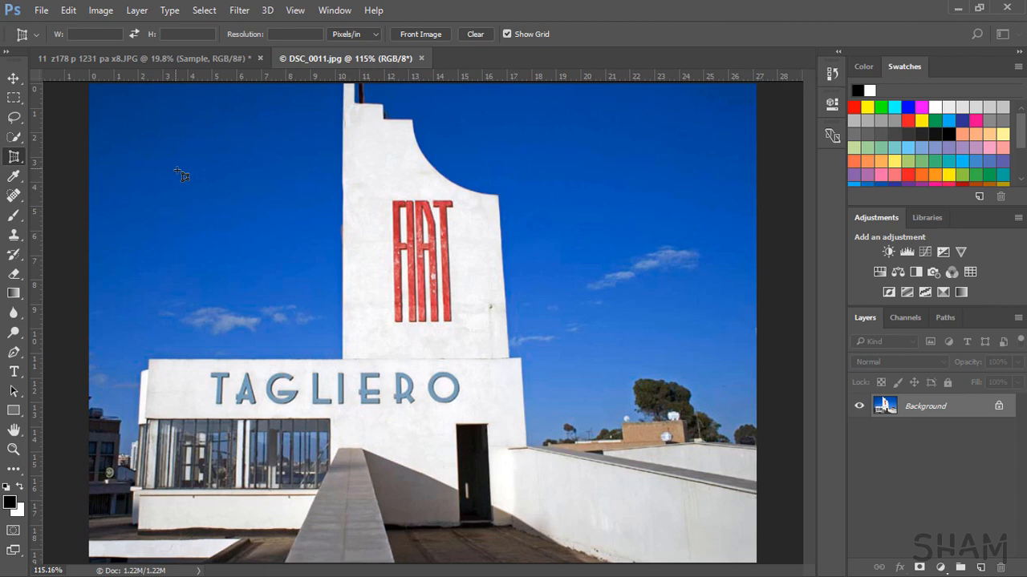
Draw a perspective crop frame over the FIAT sign and align its sides and corners with the tower
left_click_drag(178, 168, 502, 416)
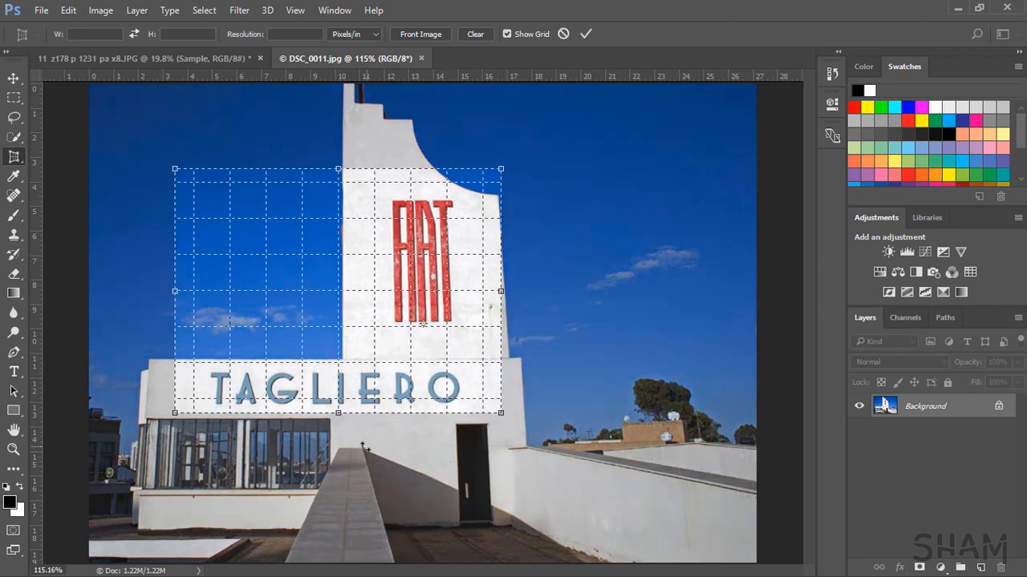
left_click_drag(338, 413, 343, 360)
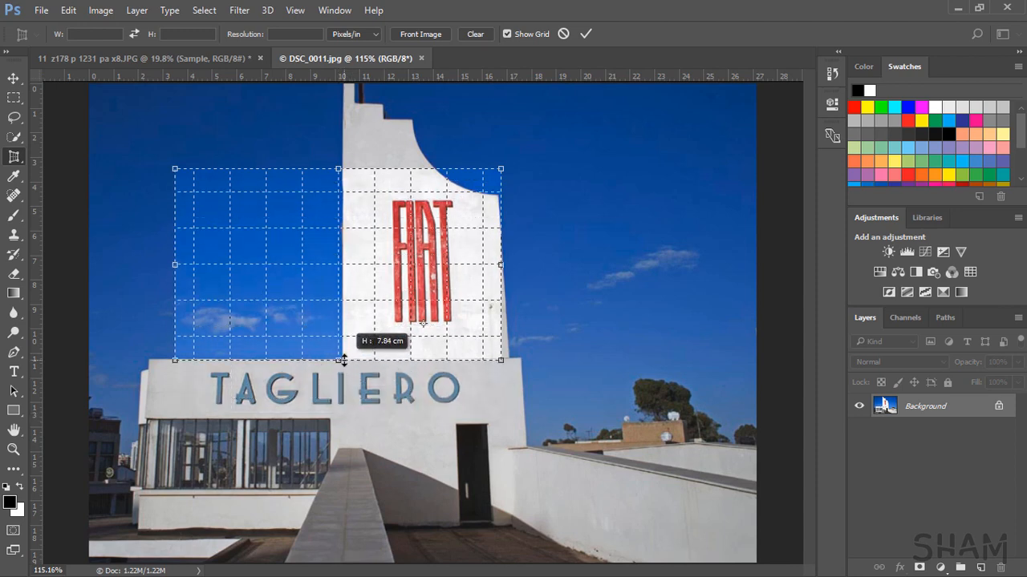
left_click_drag(500, 265, 517, 265)
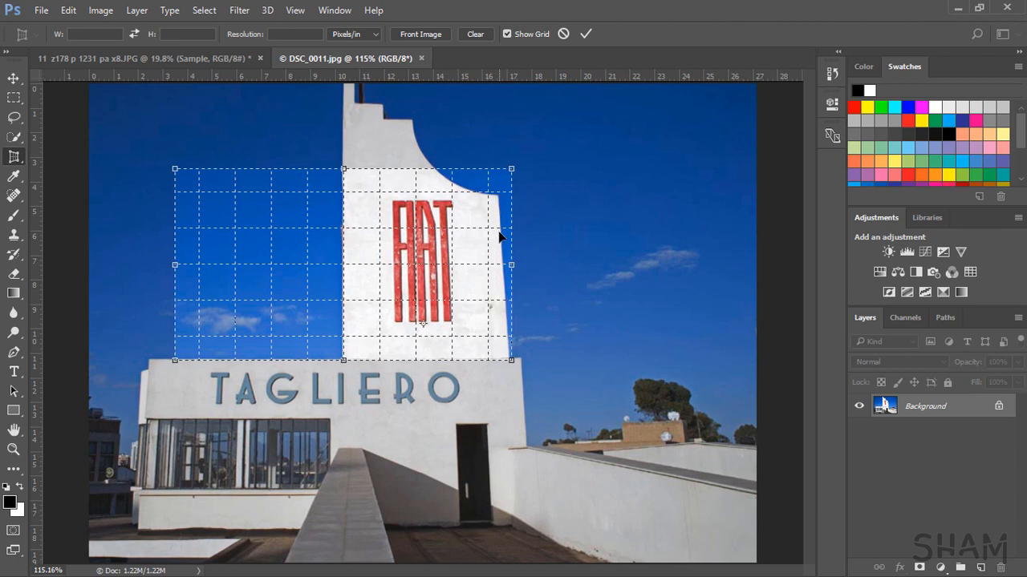
left_click_drag(175, 265, 319, 264)
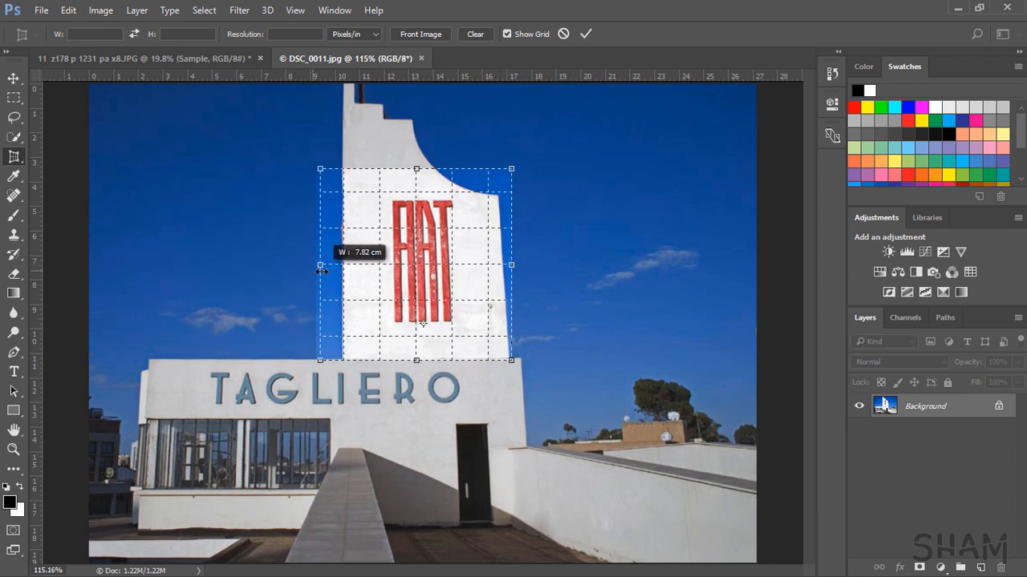
left_click_drag(321, 265, 344, 265)
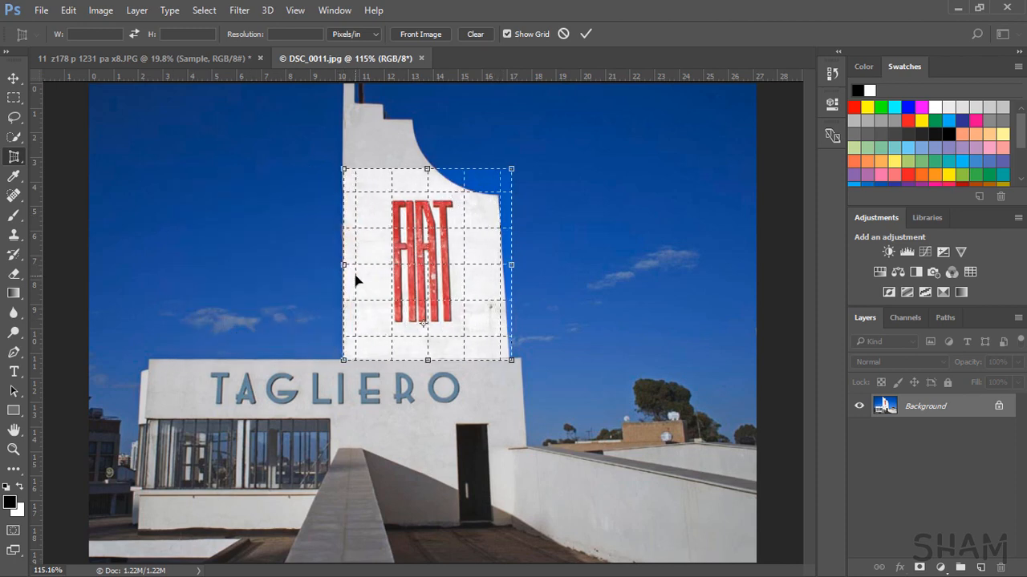
left_click_drag(511, 170, 505, 172)
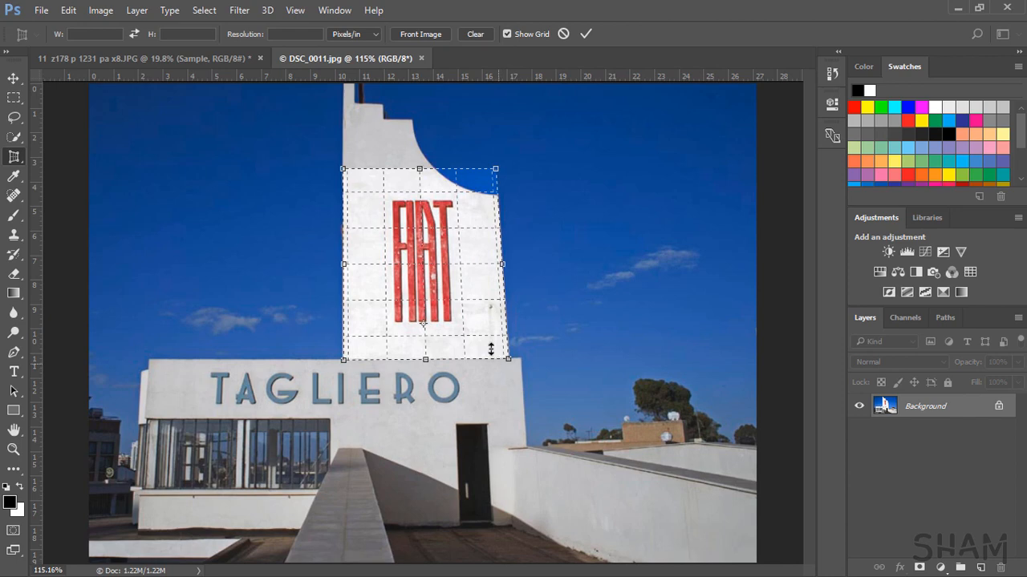
Enlarge the perspective crop frame so its bottom edge takes in the TAGLIERO lettering
left_click_drag(343, 263, 165, 260)
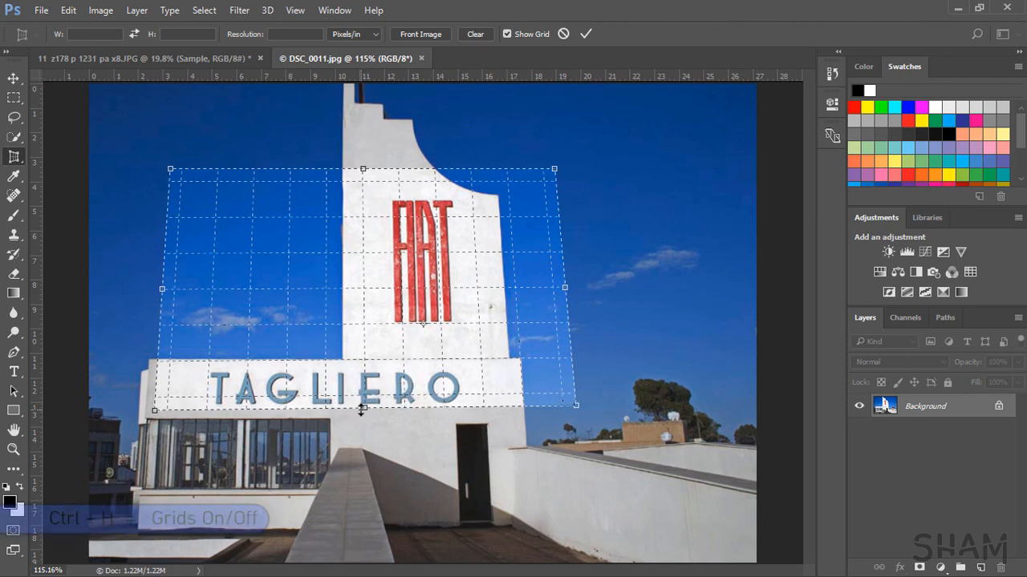
left_click_drag(362, 409, 359, 415)
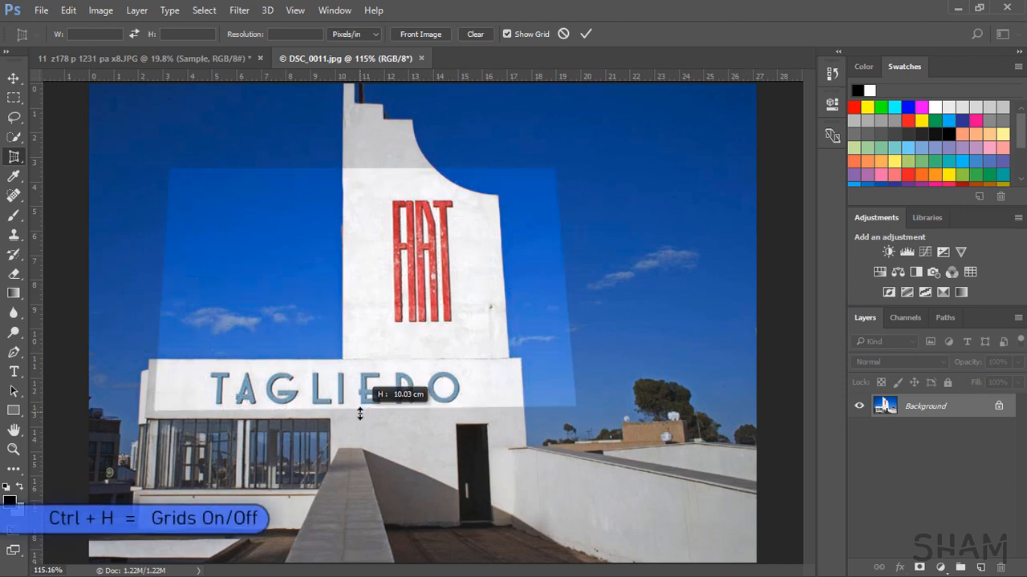
left_click_drag(360, 414, 362, 411)
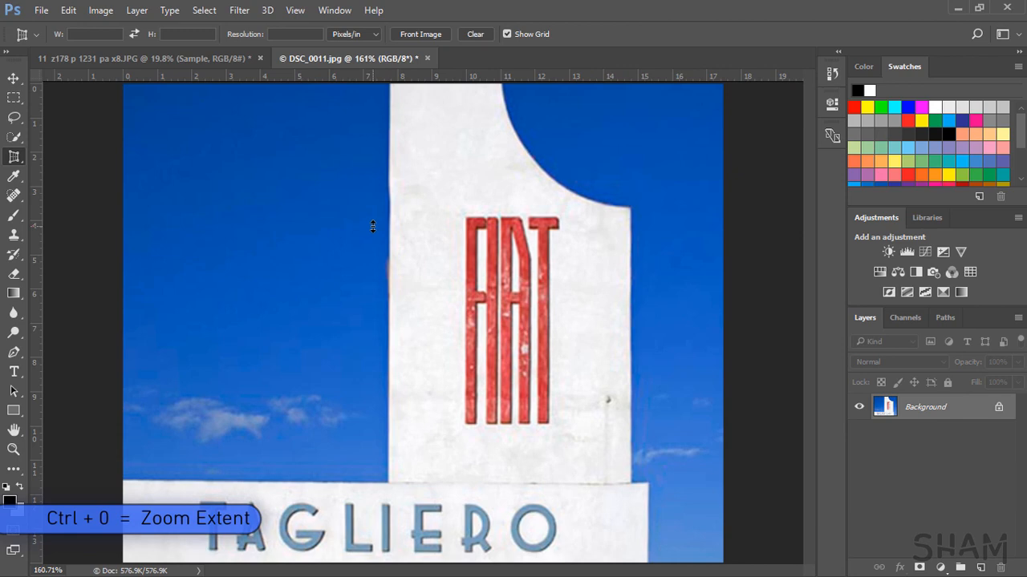
mouse_move(283, 121)
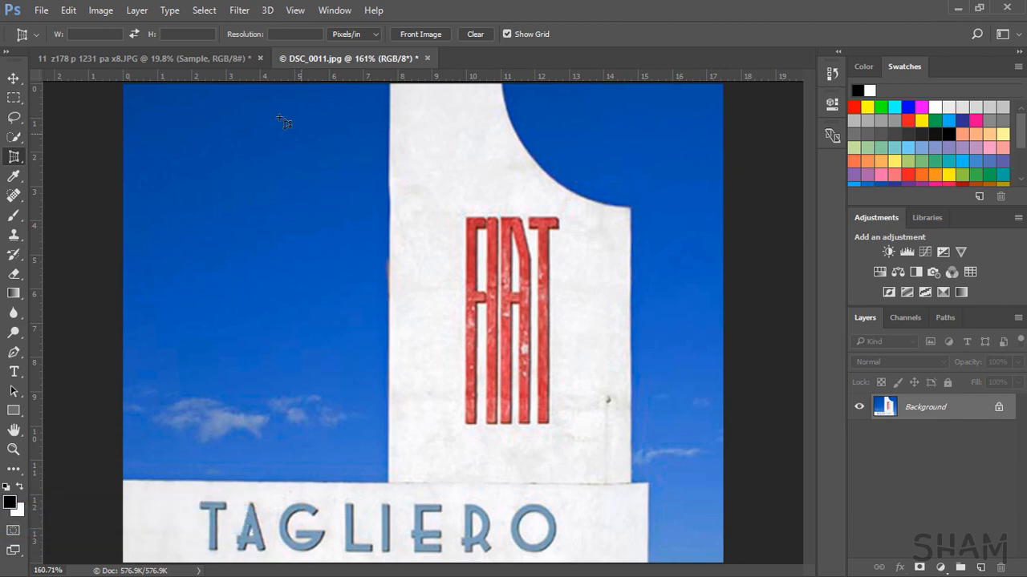
left_click(40, 10)
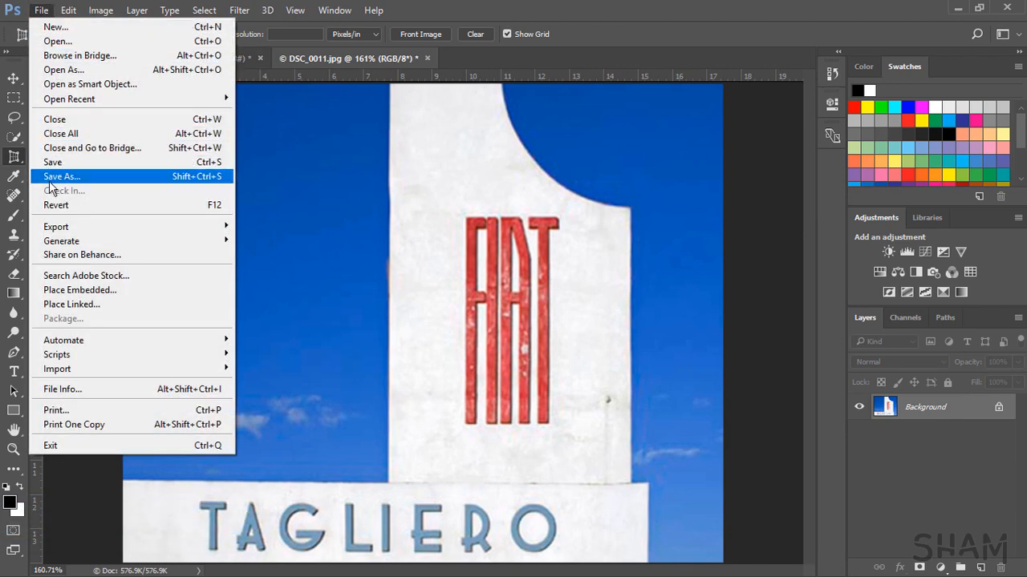
Save the photo as JPEG 'DSC_0011_Corrected.jpg', confirming the JPEG options
left_click(61, 176)
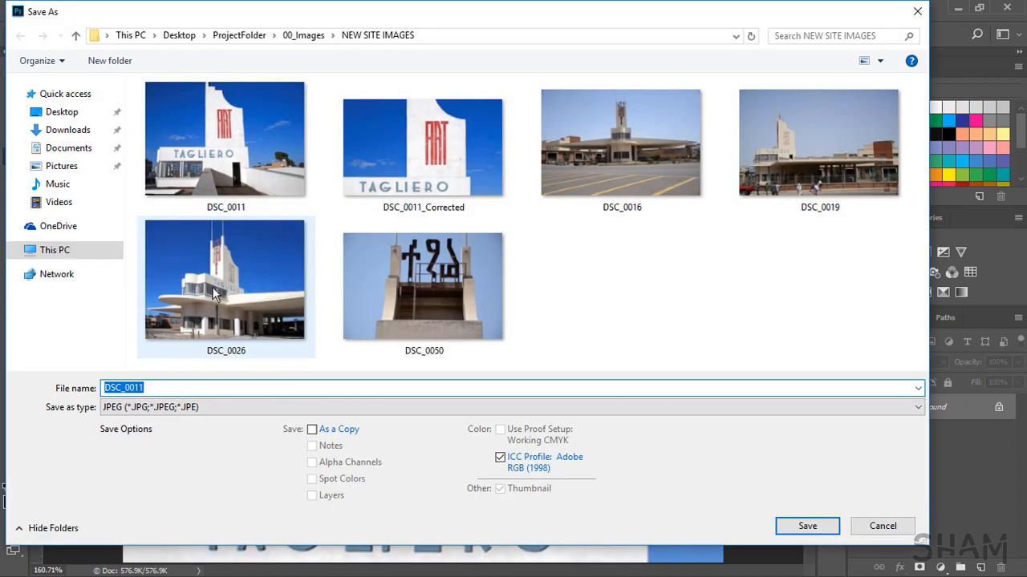
left_click(917, 407)
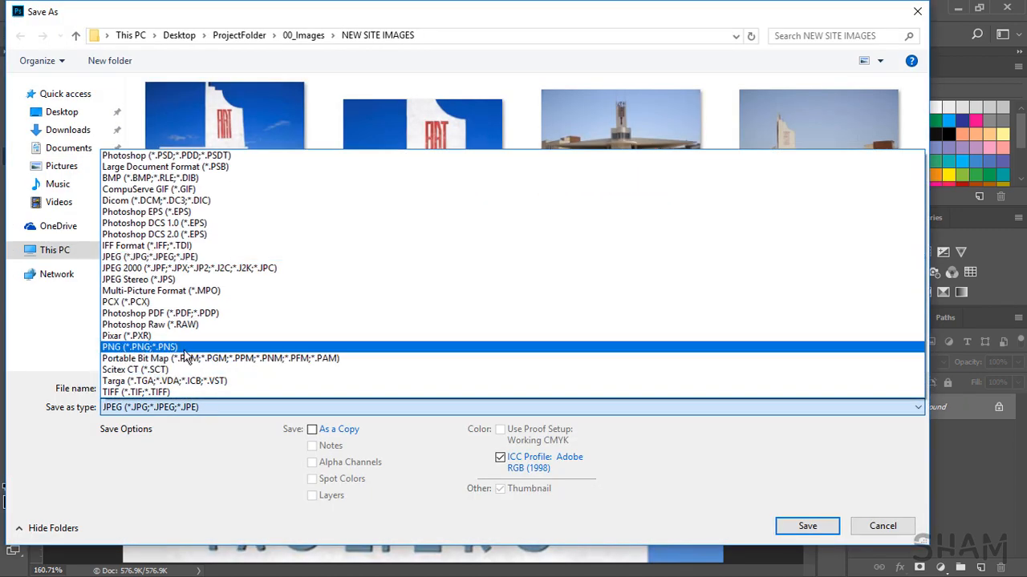
mouse_move(195, 357)
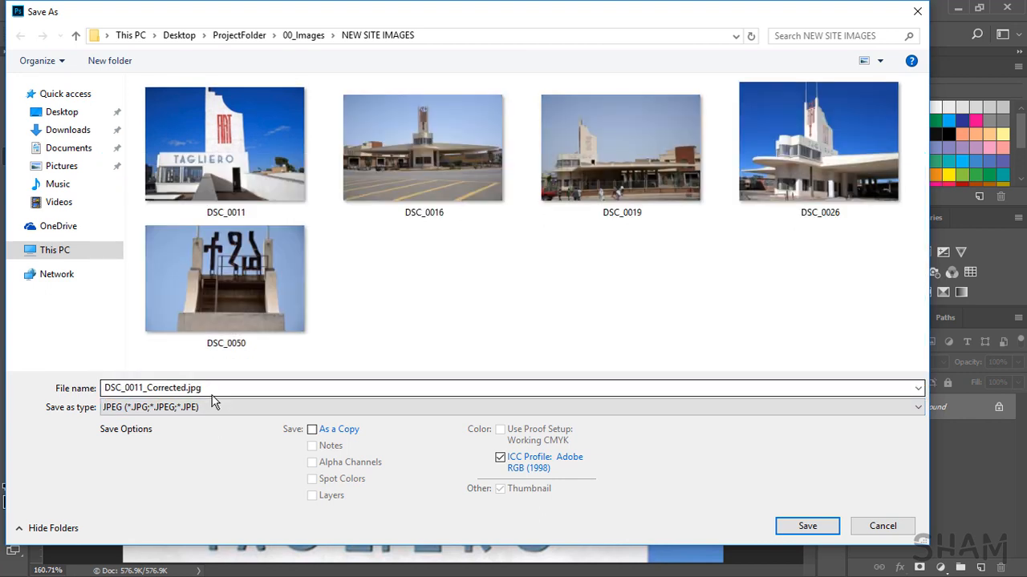
mouse_move(212, 406)
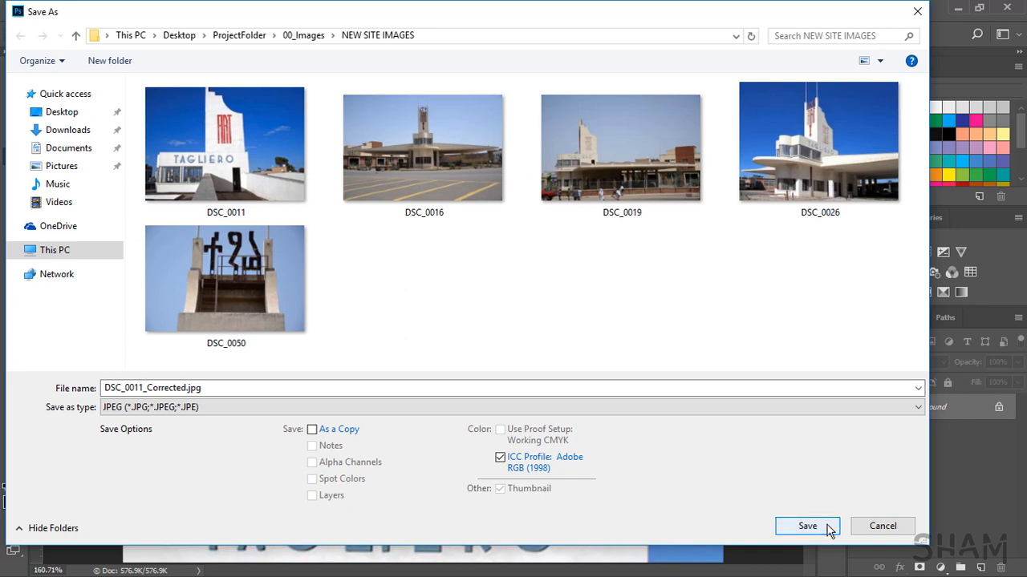
left_click(807, 526)
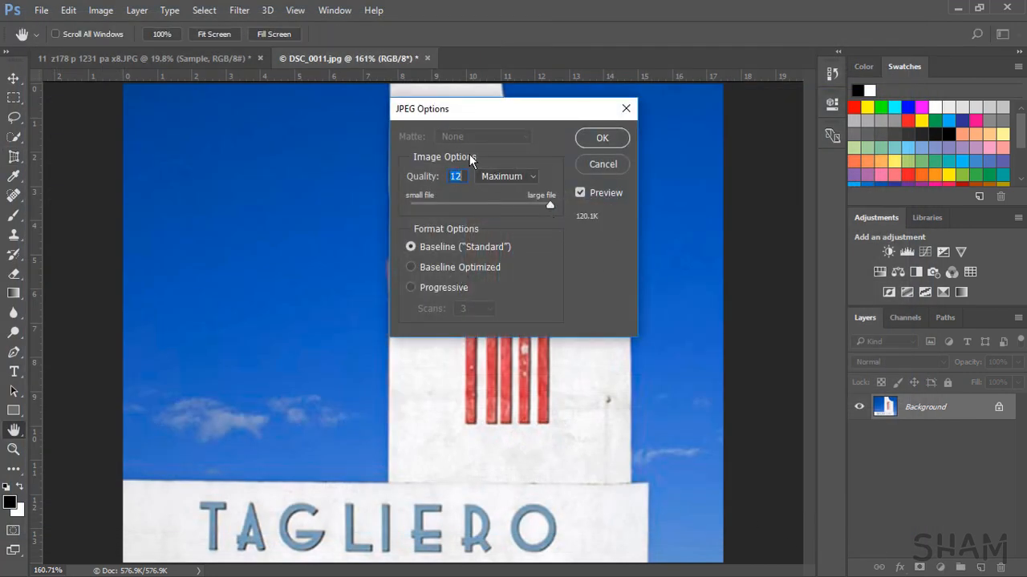
left_click(601, 137)
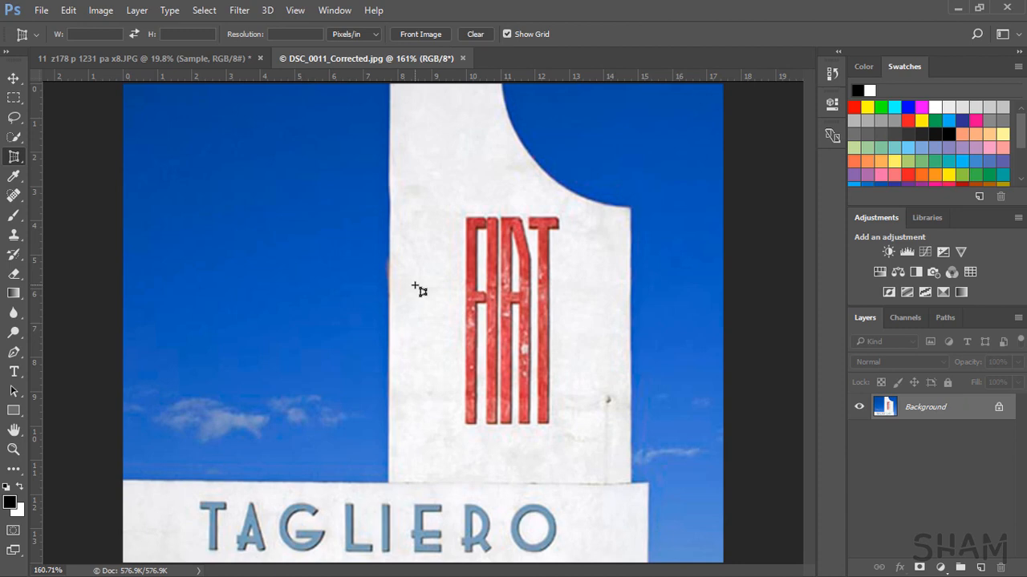
mouse_move(402, 265)
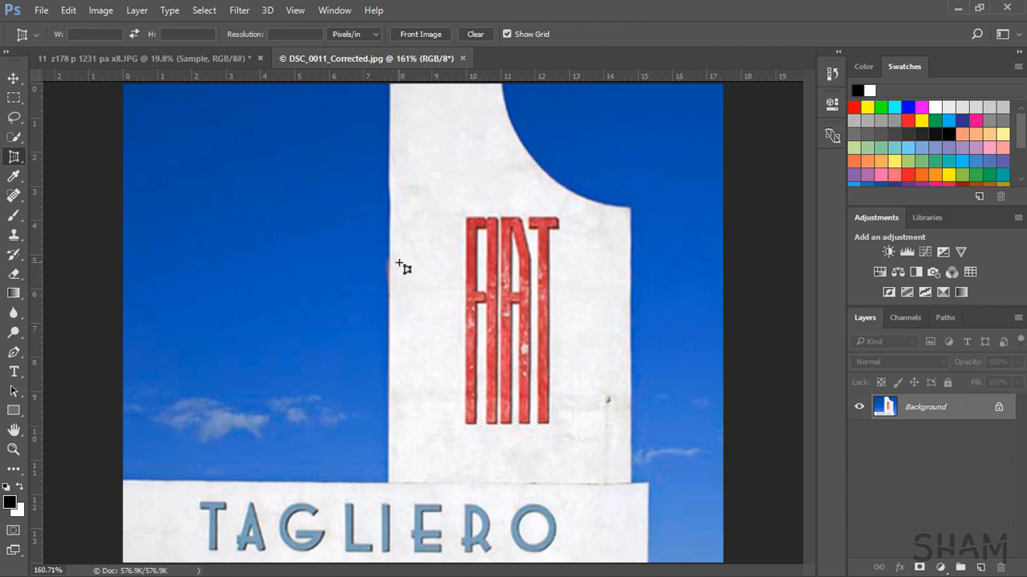
mouse_move(404, 272)
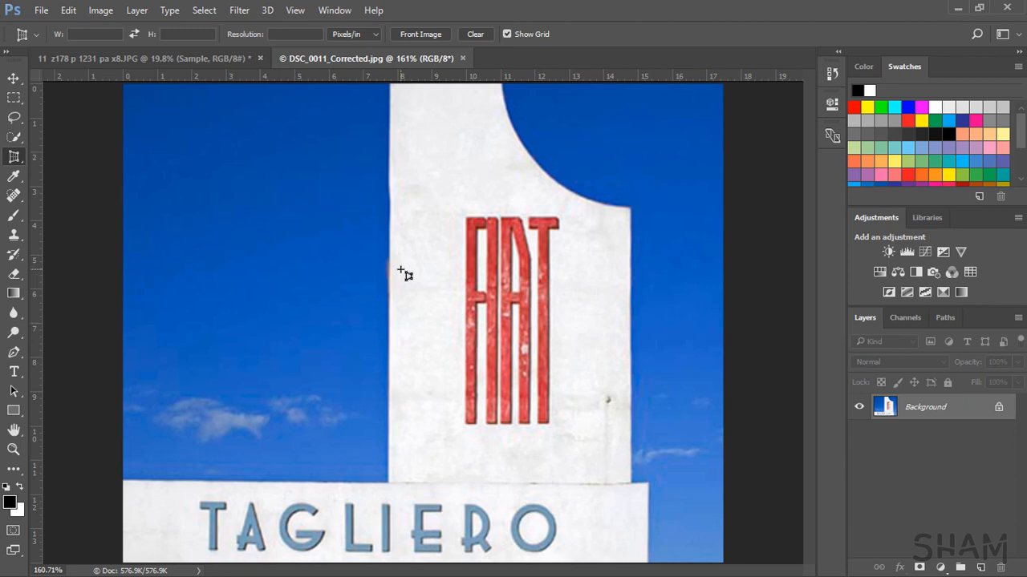
mouse_move(469, 287)
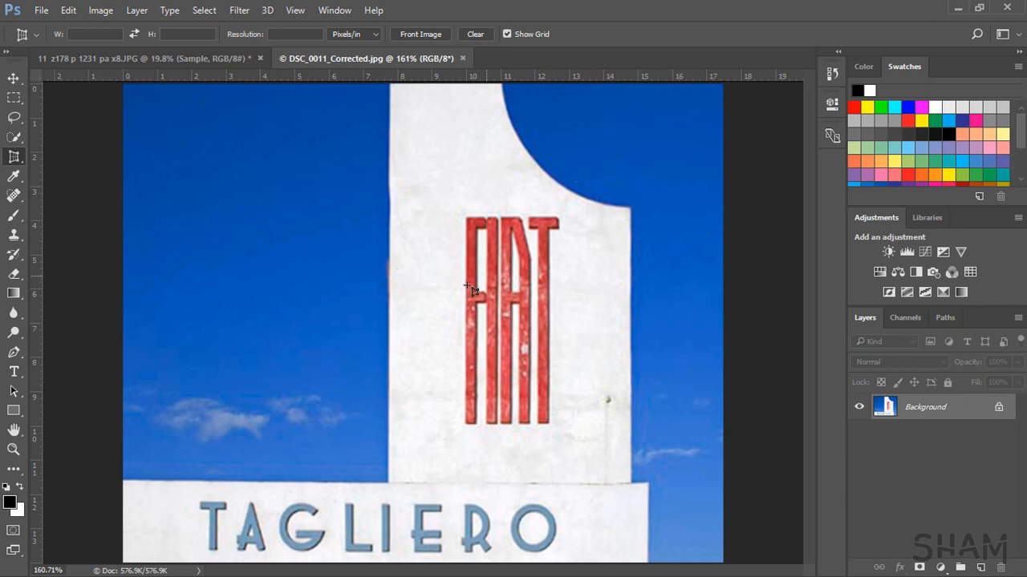
mouse_move(624, 457)
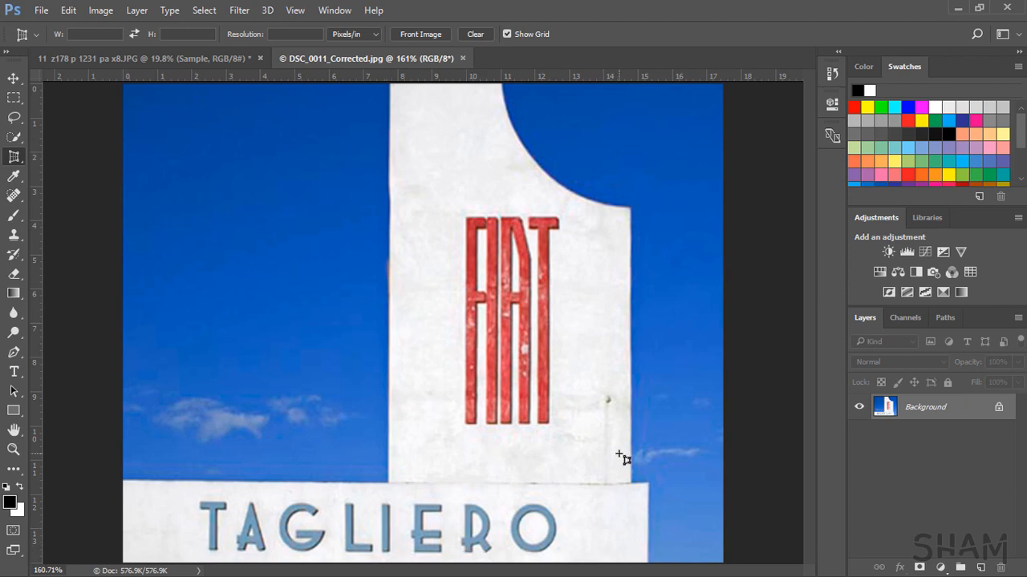